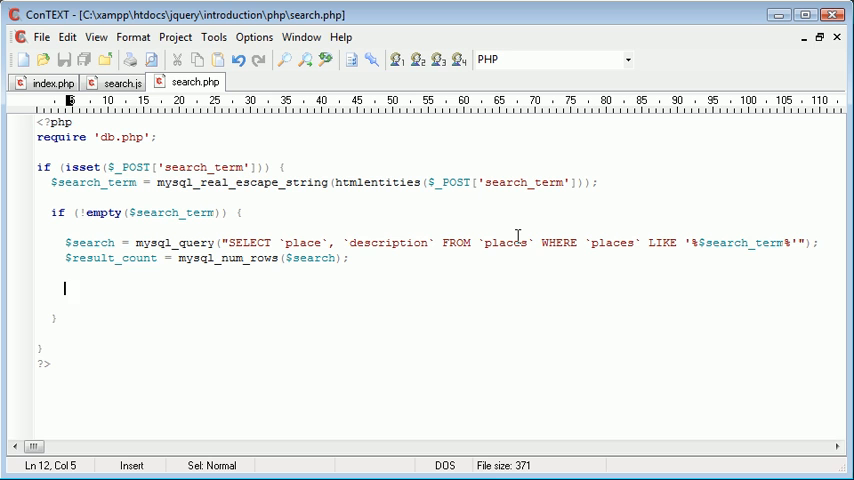
mouse_move(405, 297)
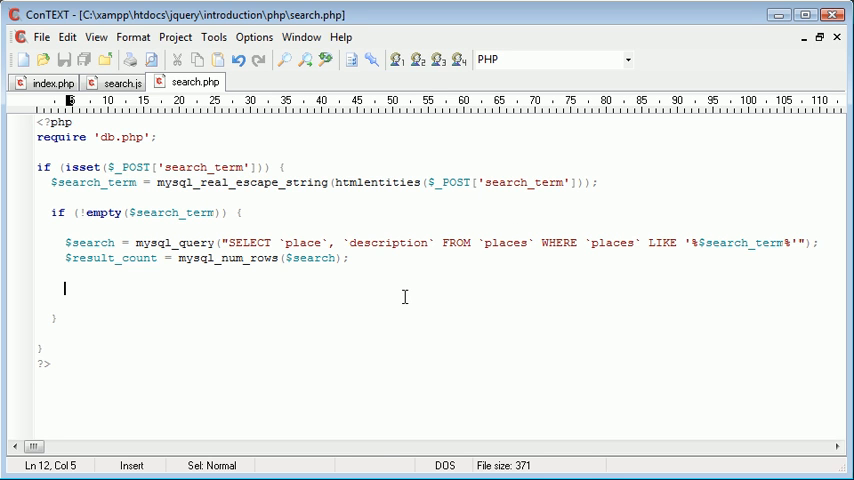
Write $suffix = ($result_count != 1) ? 's' : ''; on the line after $result_count
type("1 result")
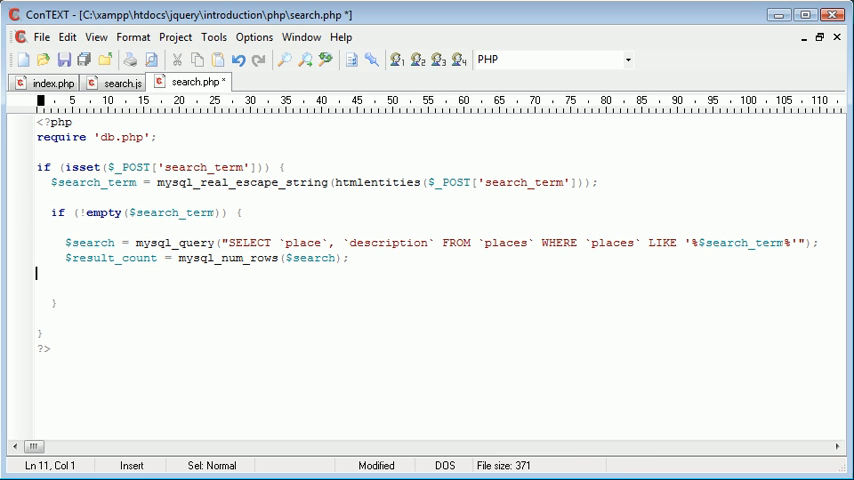
type("$")
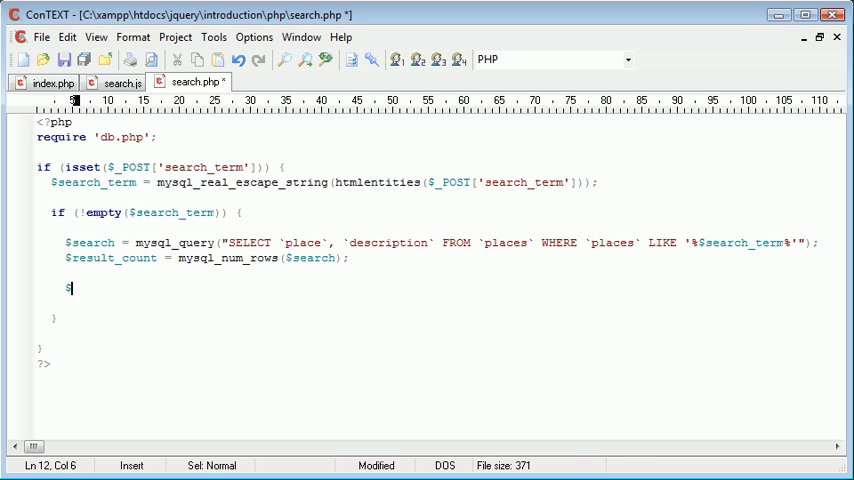
type("suffix")
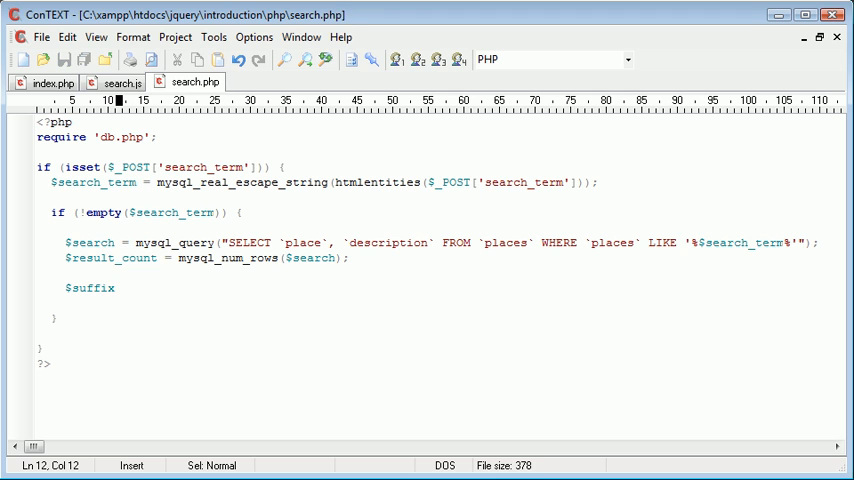
type("=")
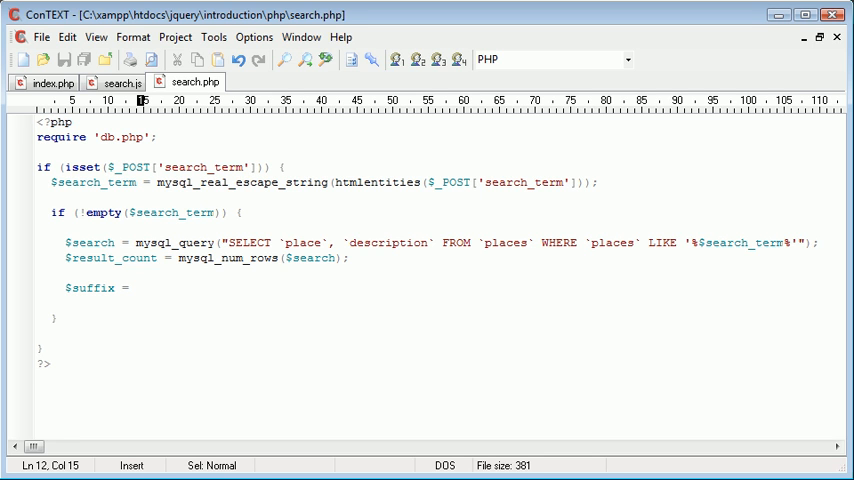
type("()")
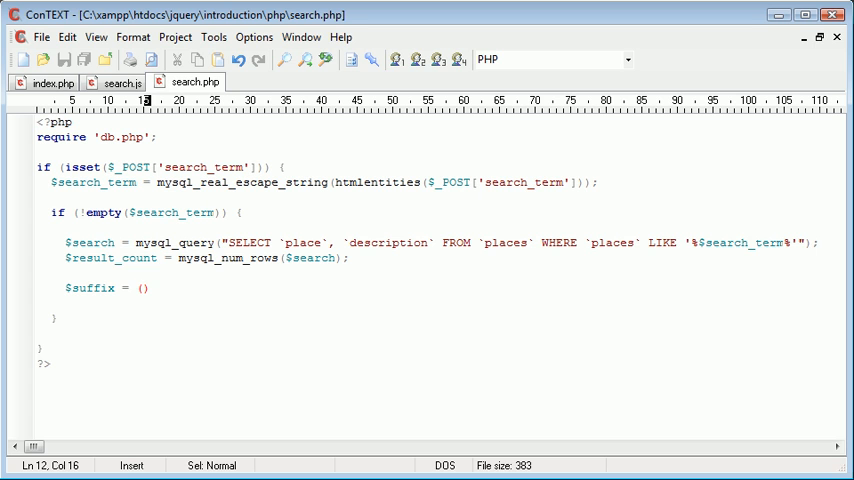
type("$re")
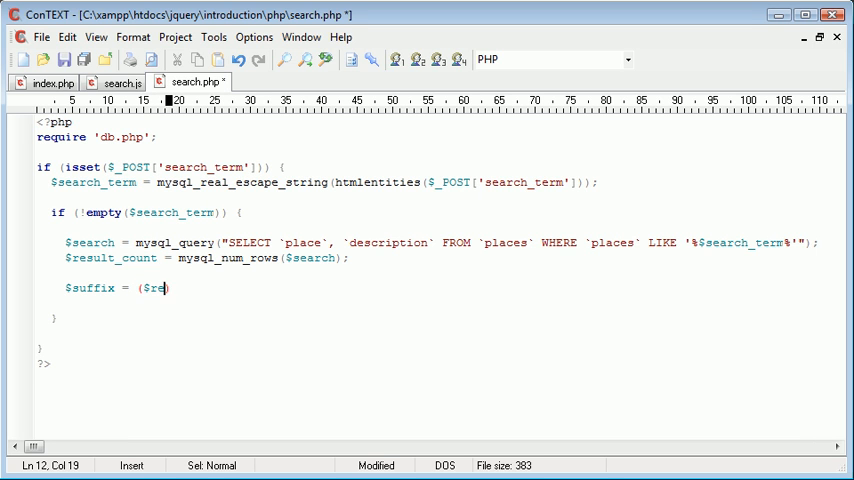
type("sult_count")
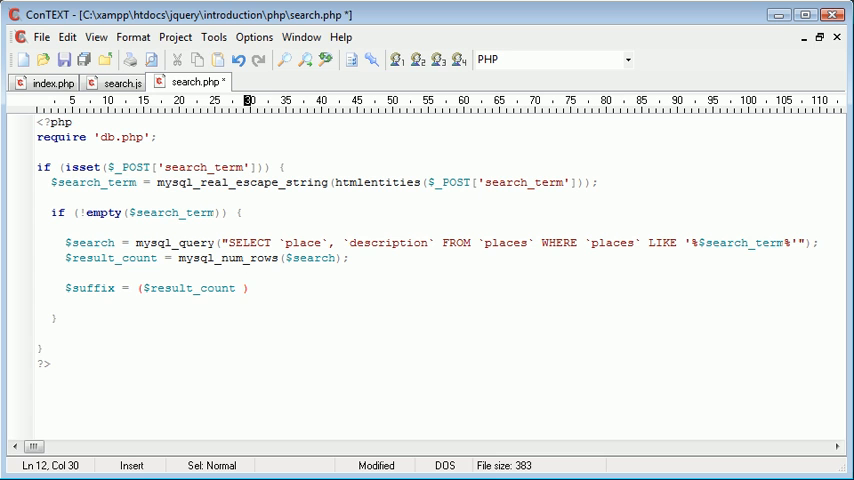
type("!=")
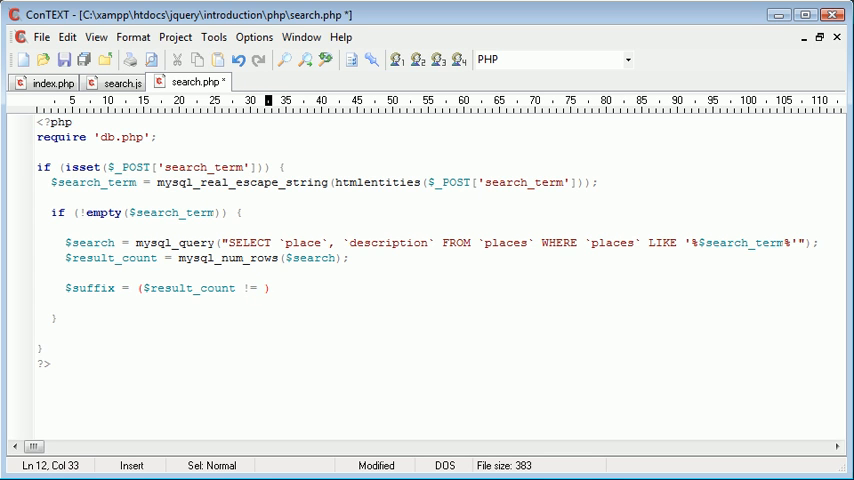
type("1) ? 's' :")
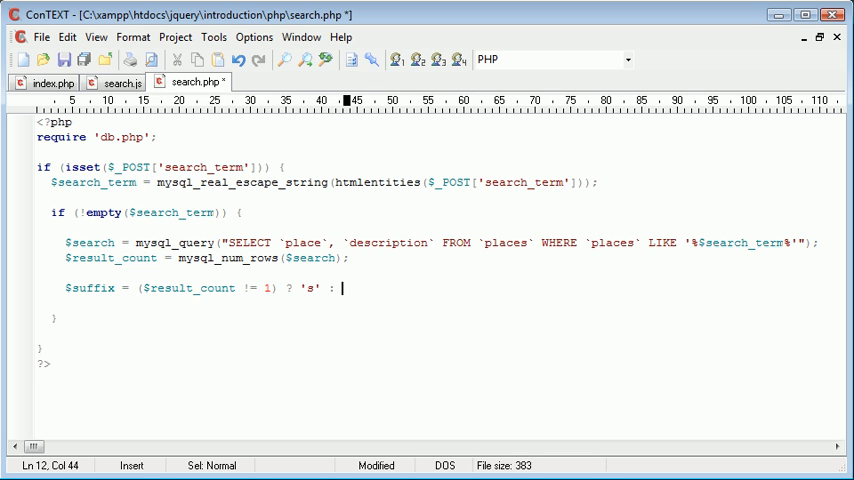
type("'';")
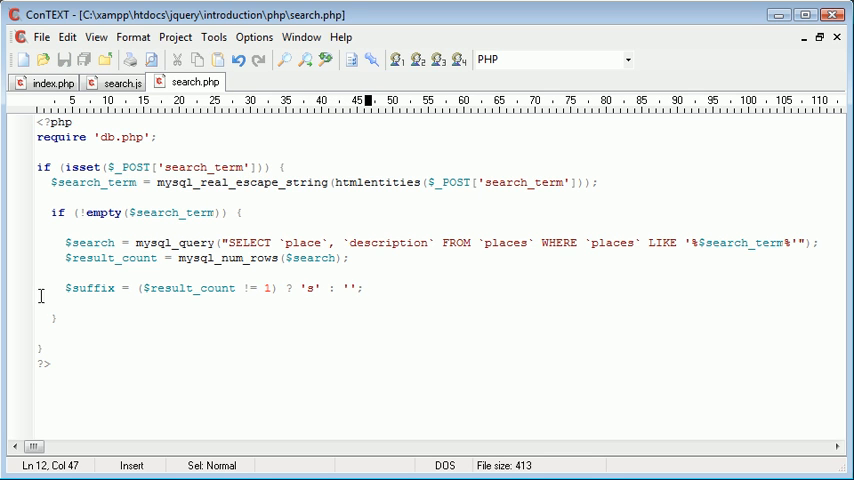
double_click(110, 257)
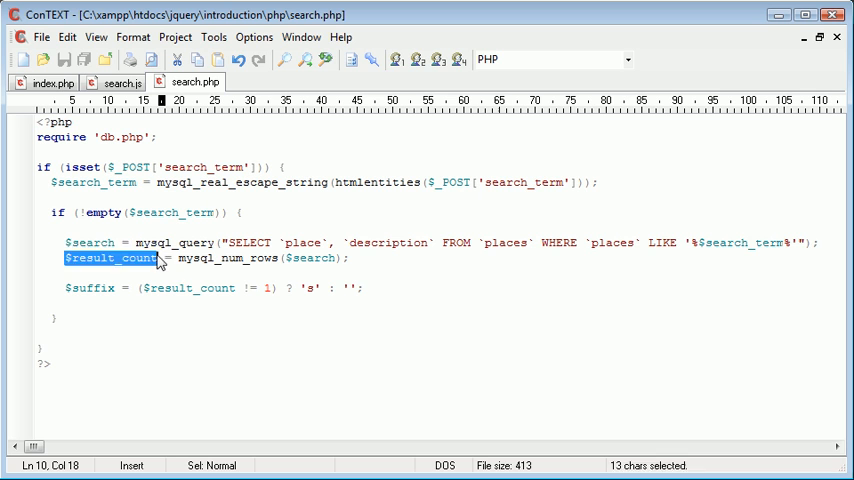
Point out the empty-string value and $suffix, then leave a blank line beneath the assignment
left_click(350, 289)
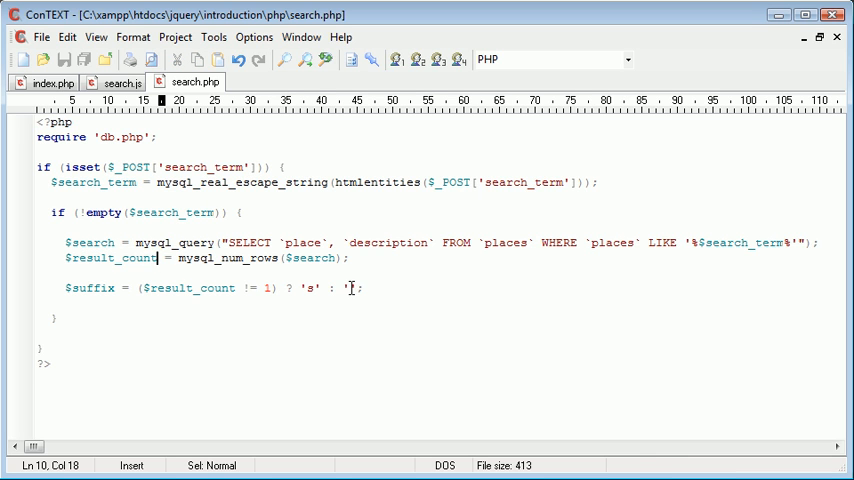
double_click(310, 288)
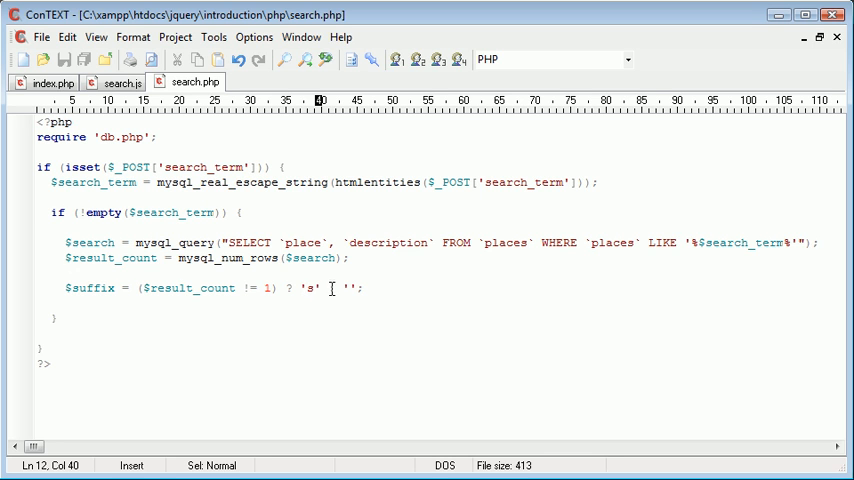
double_click(308, 288)
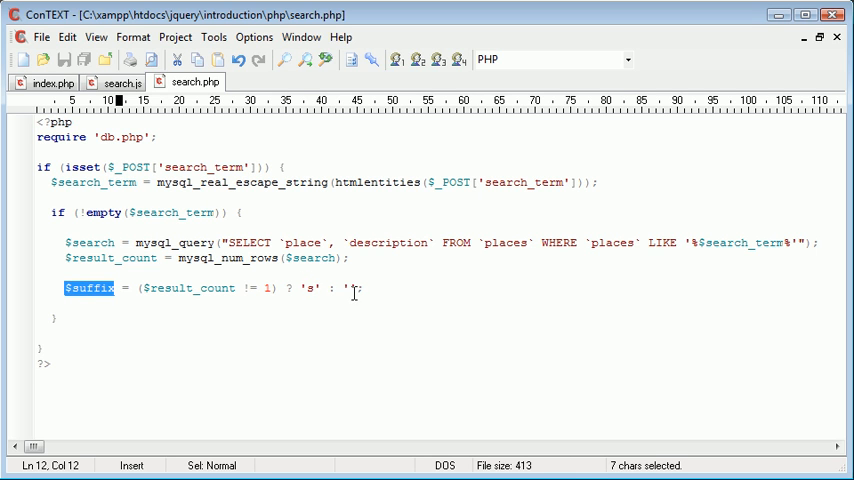
left_click(350, 289)
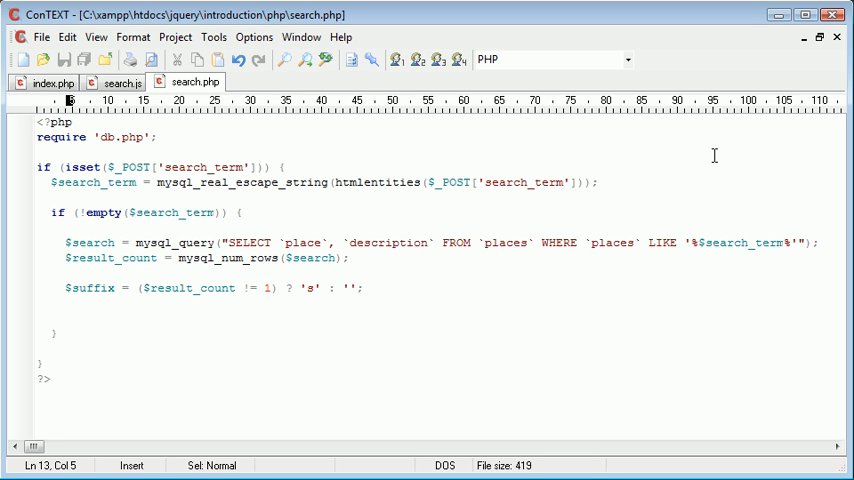
Write echo 'Your search for [] returned [] result', $suffix; on the new line
left_click(64, 305)
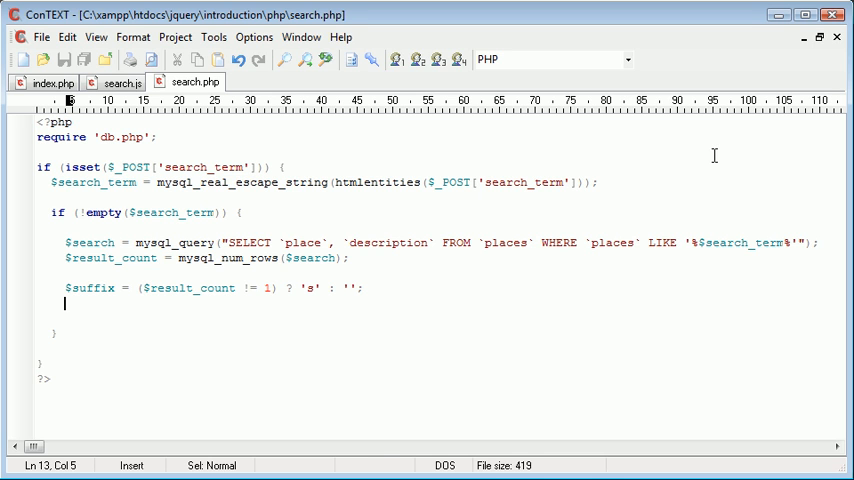
type("echo '';")
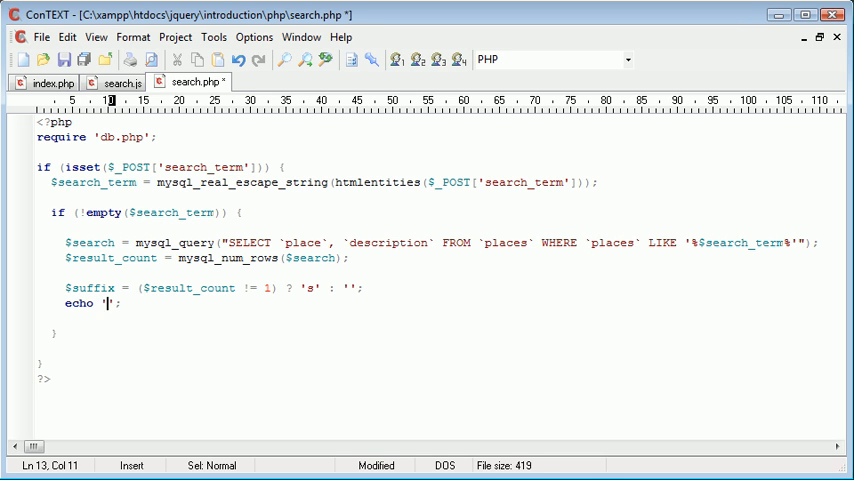
type("Your")
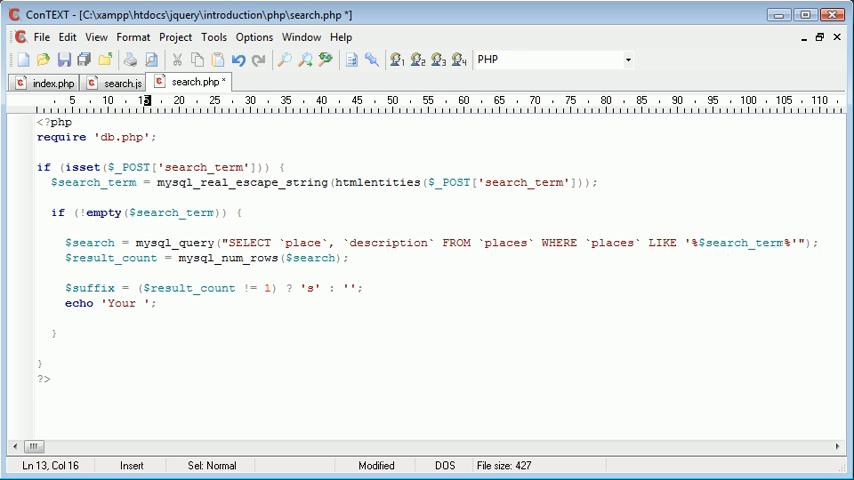
type("search for")
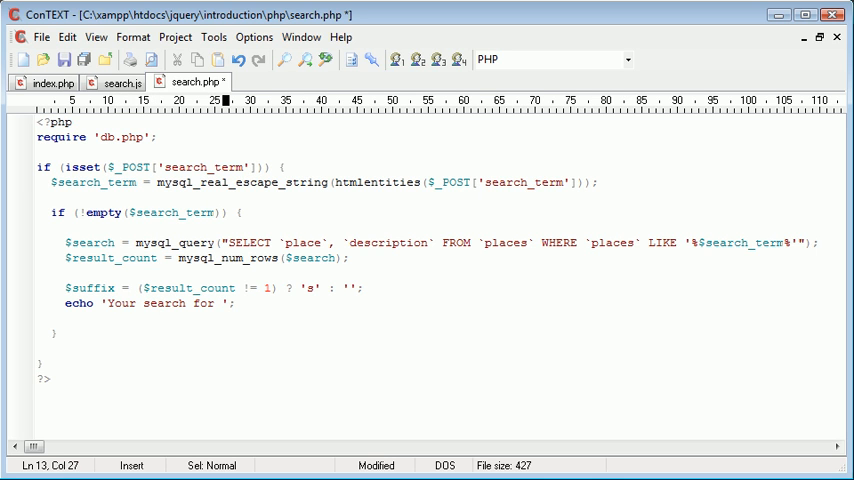
type("[]")
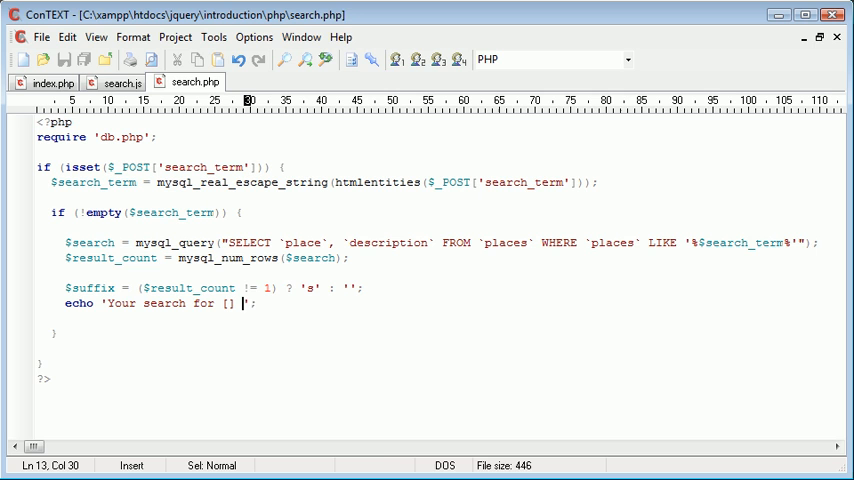
type("returned [")
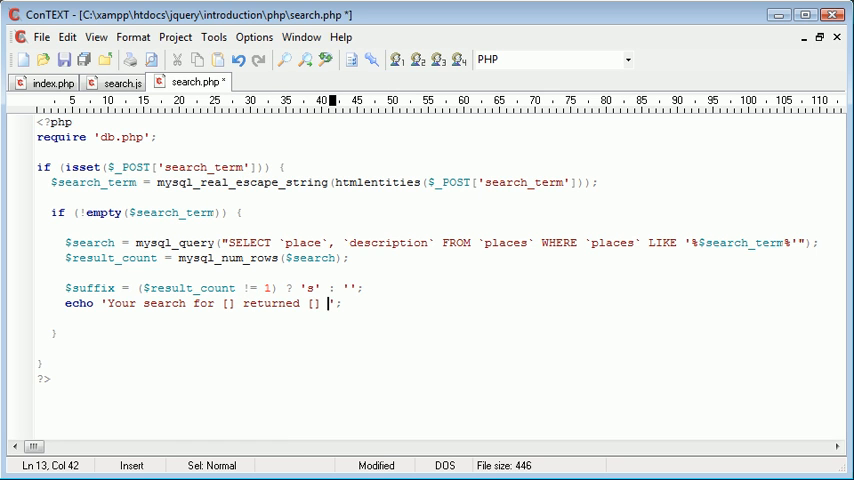
type("result")
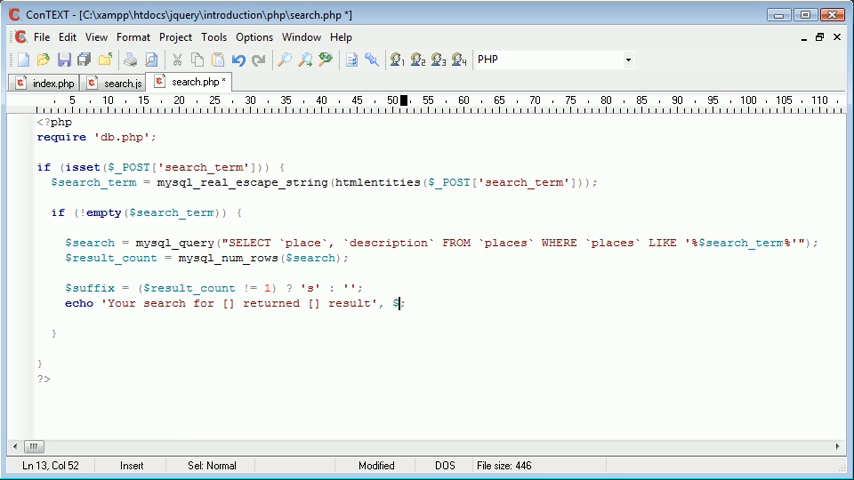
type("suffix")
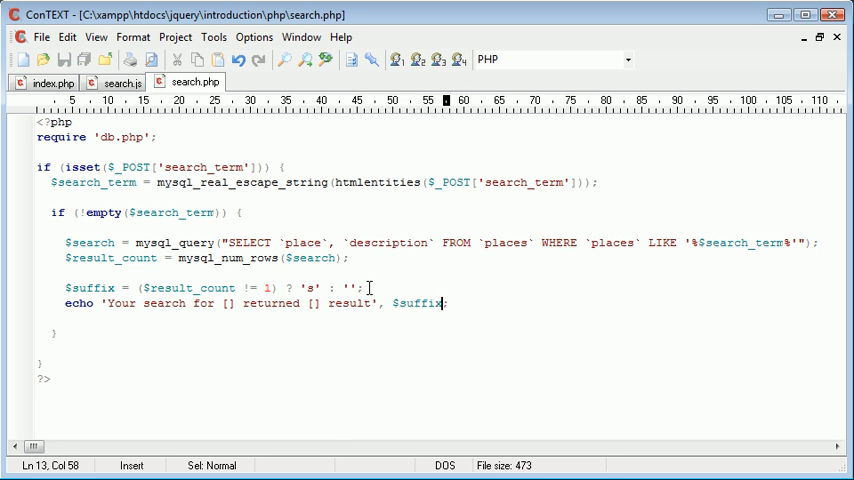
Point out the echoed $suffix and select the first [] placeholder for replacement
double_click(87, 288)
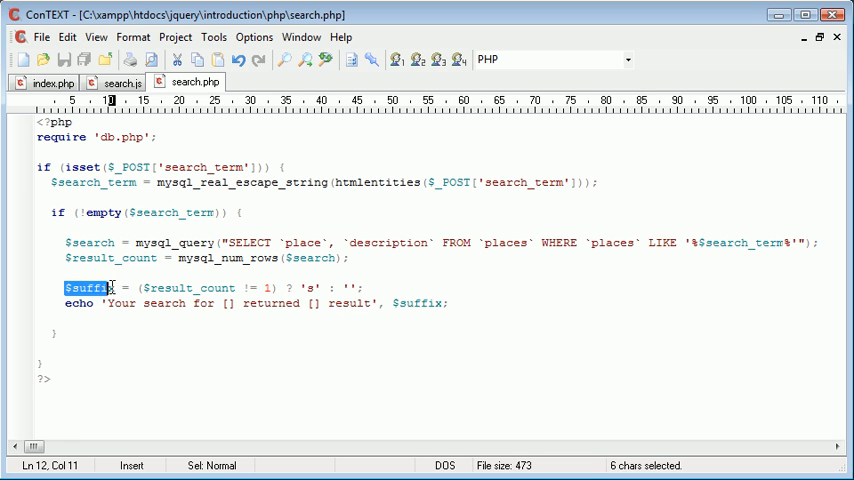
left_click(368, 304)
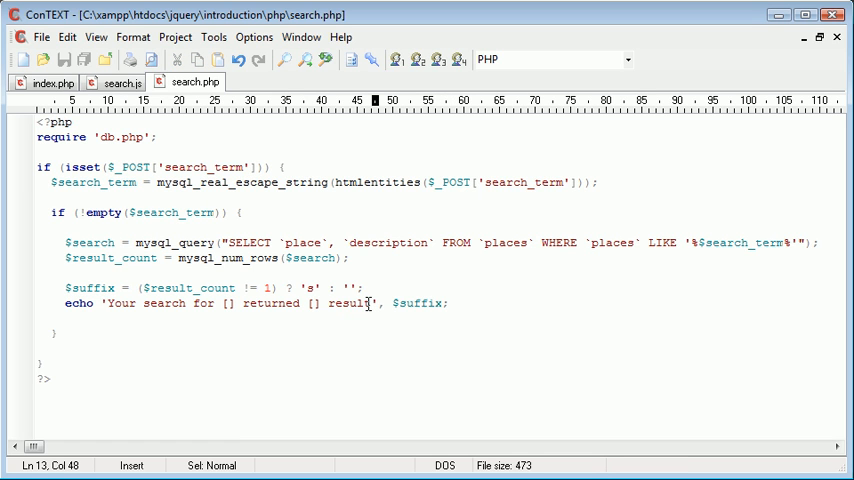
double_click(225, 304)
type("', , ")
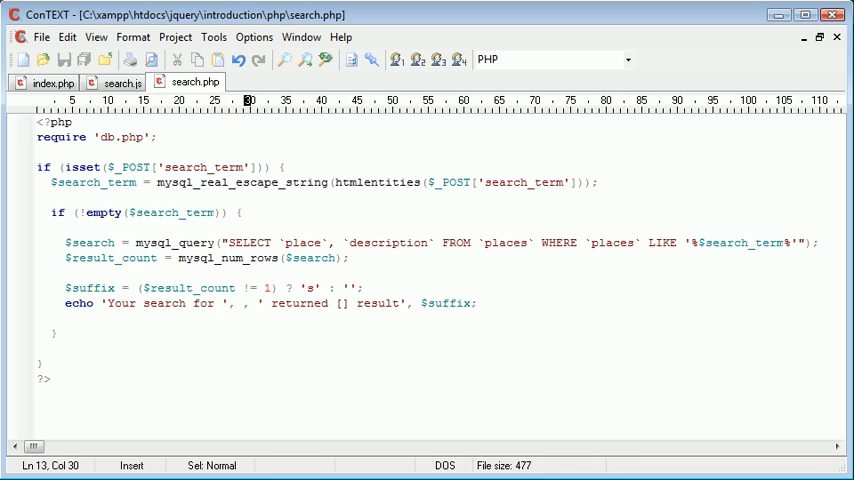
Concatenate $search_term and $result_count into the result message in place of the placeholders
type("$search_term")
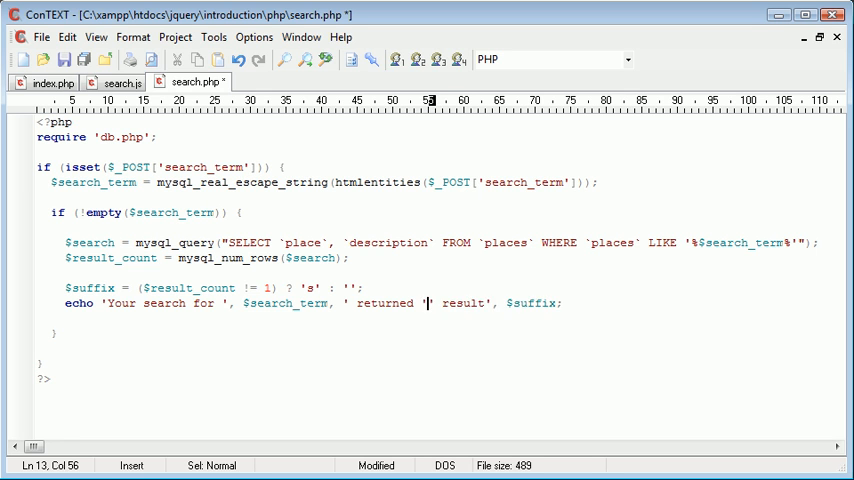
type("$result_count,")
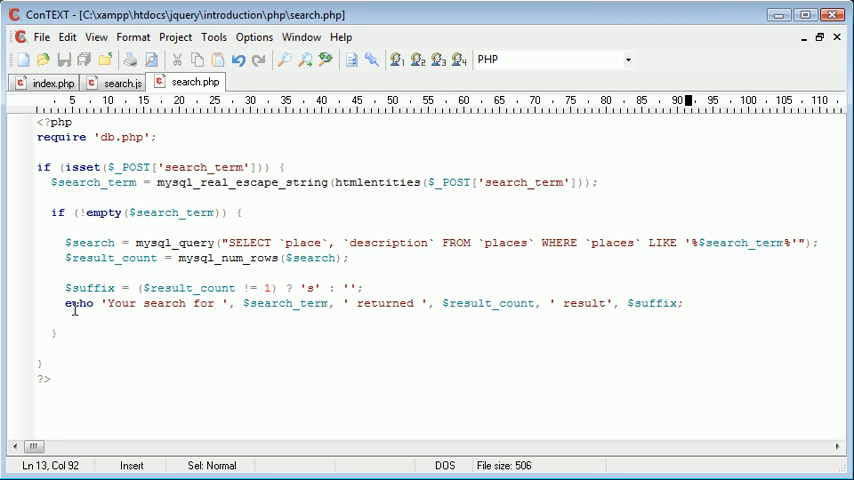
mouse_move(241, 307)
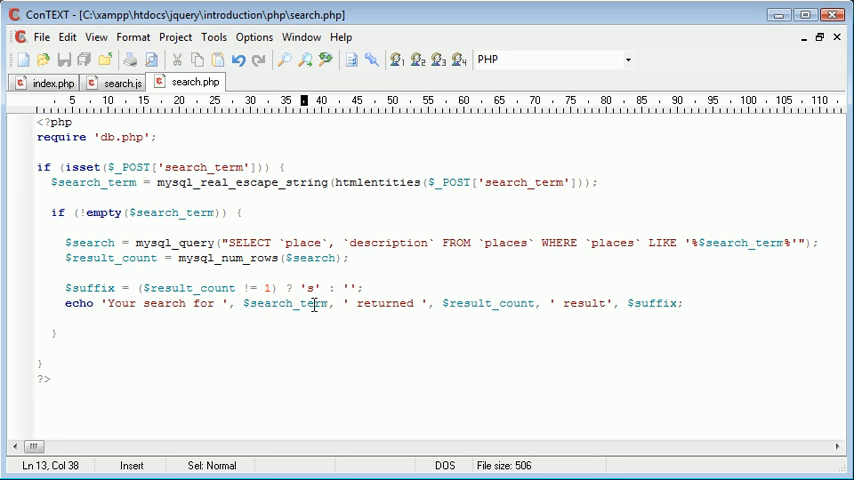
double_click(489, 303)
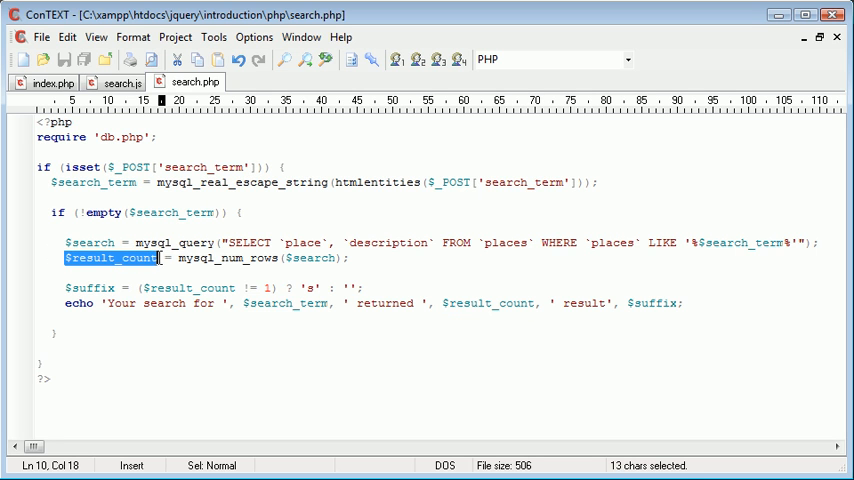
mouse_move(578, 313)
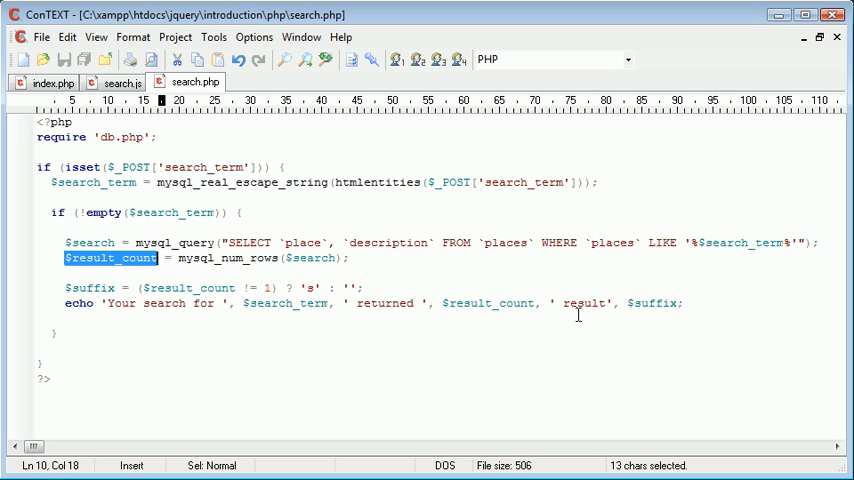
left_click(683, 303)
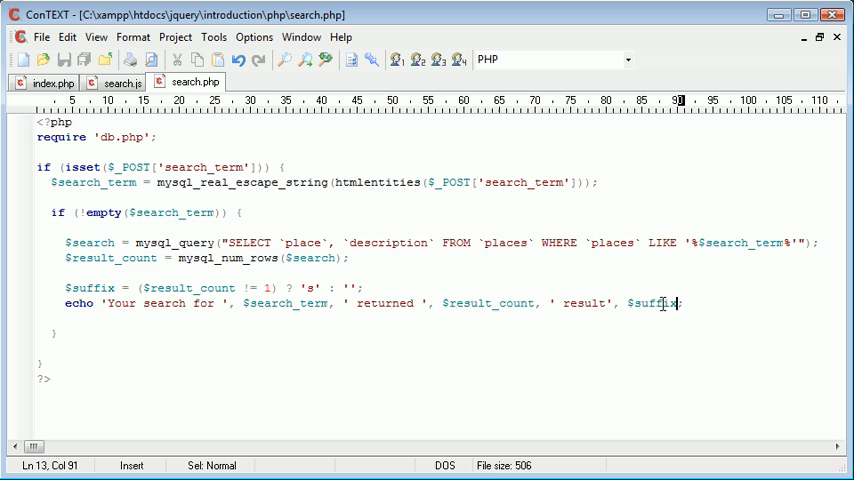
Wrap the echoed result message in <p> and </p> tags and save
type(", '</p")
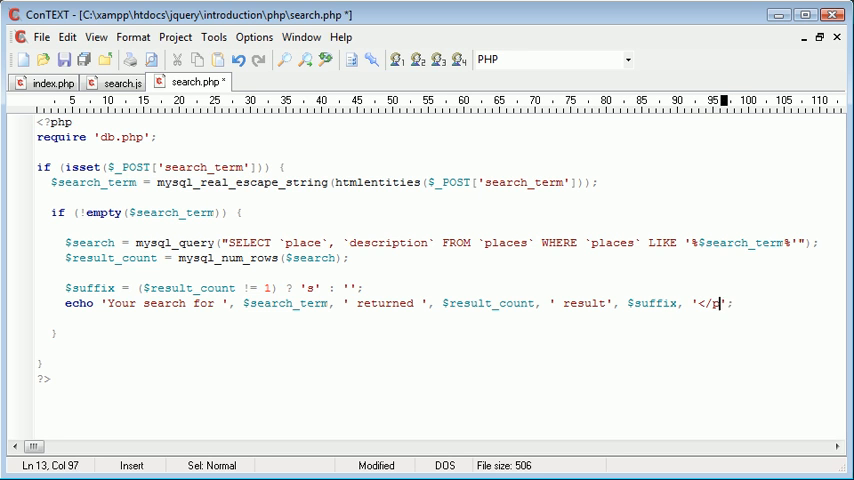
type("<p>")
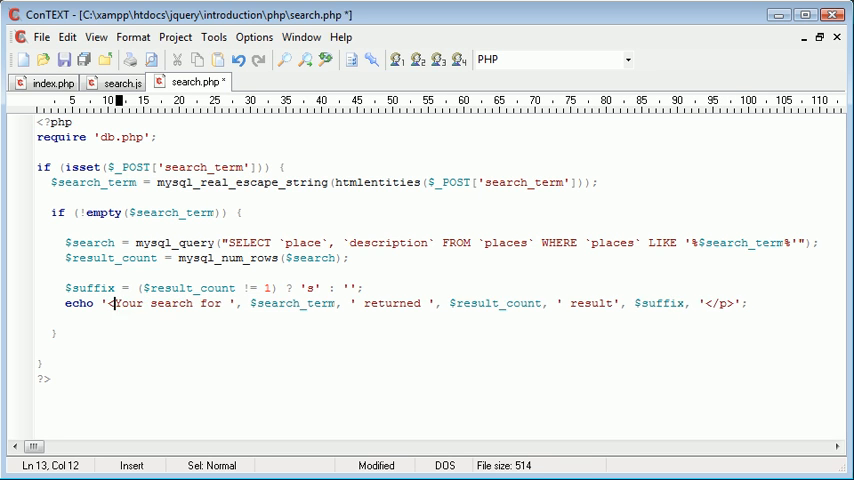
type("p>")
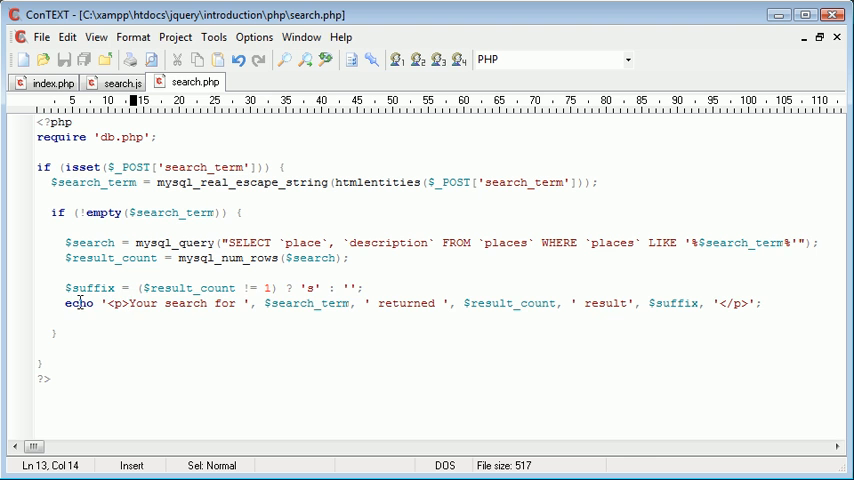
left_click(760, 303)
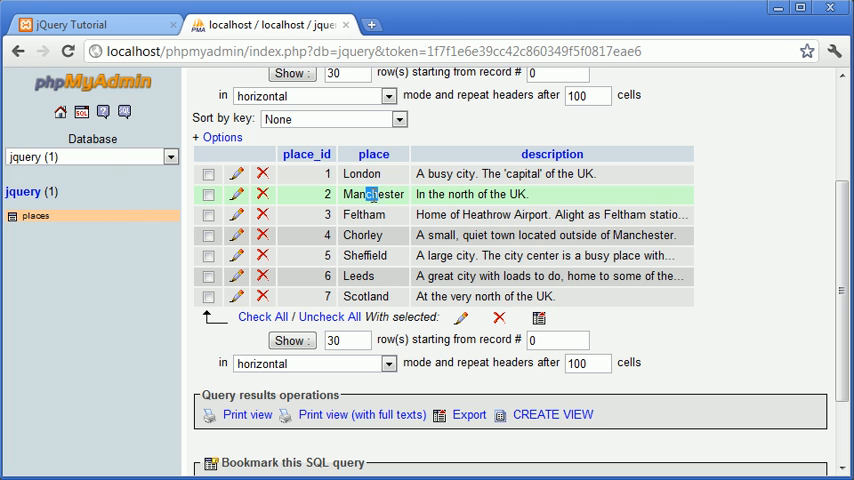
Search for ch on the jQuery Tutorial live search page
left_click(207, 235)
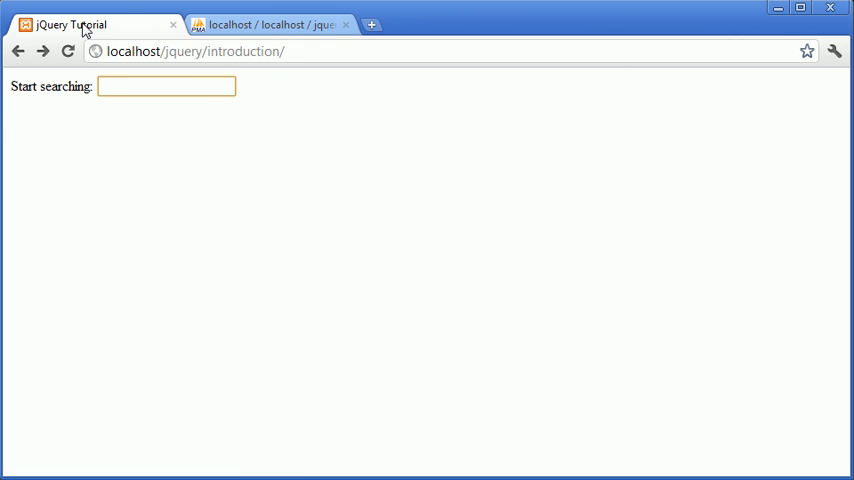
type("ch")
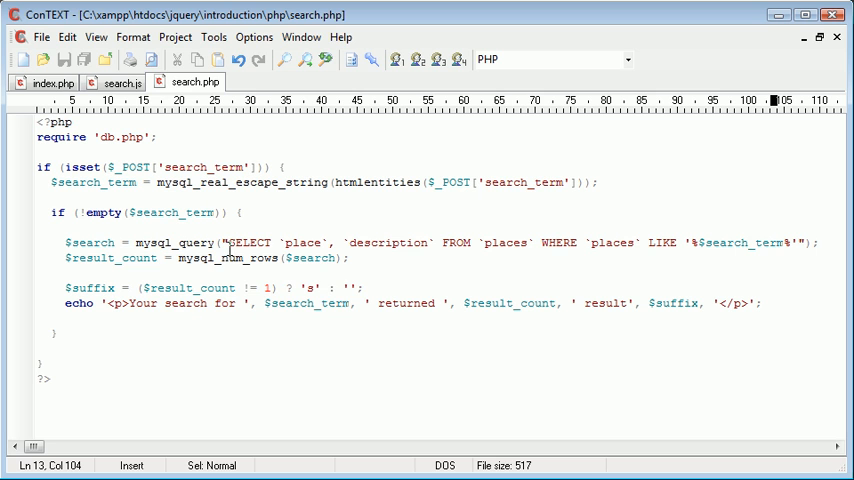
mouse_move(562, 325)
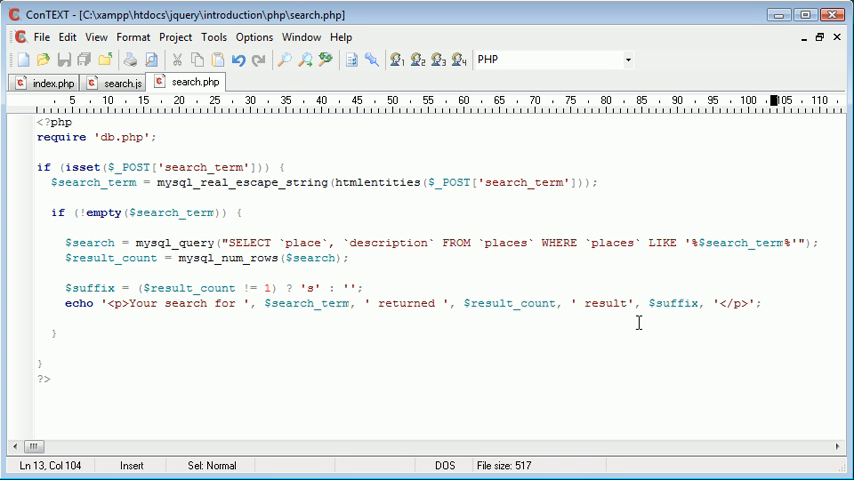
Correct the WHERE clause column from `places` to `place` and save
left_click(636, 242)
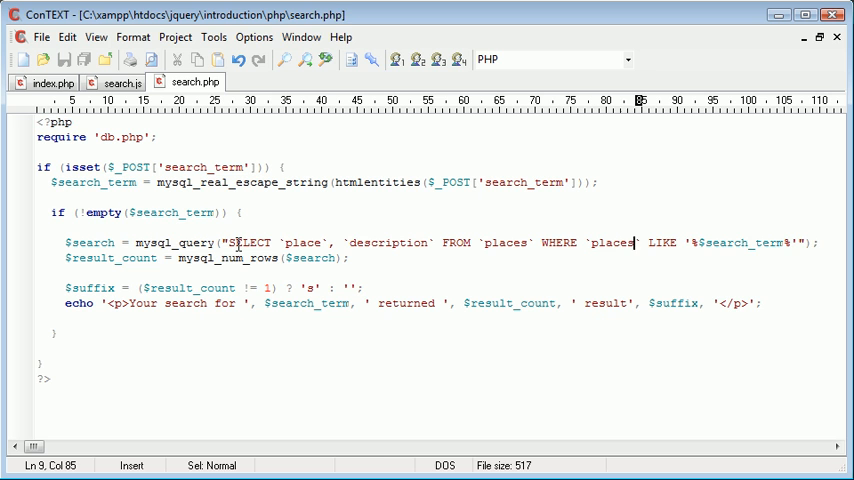
key("Backspace")
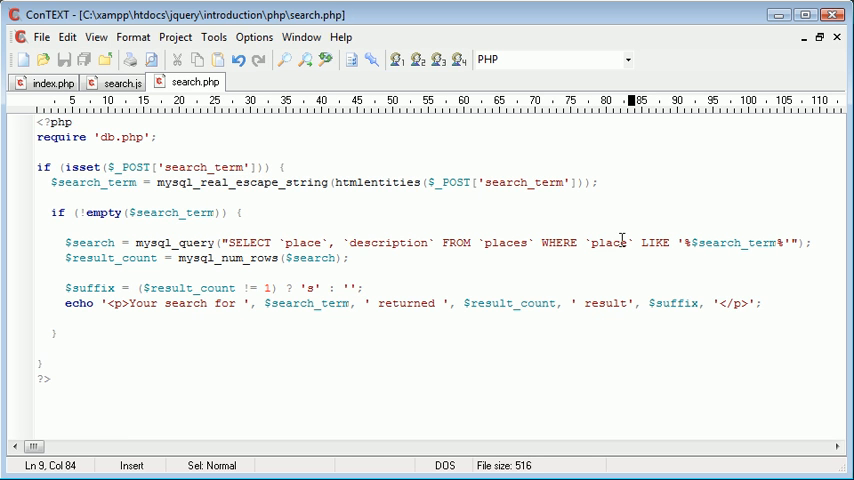
double_click(608, 242)
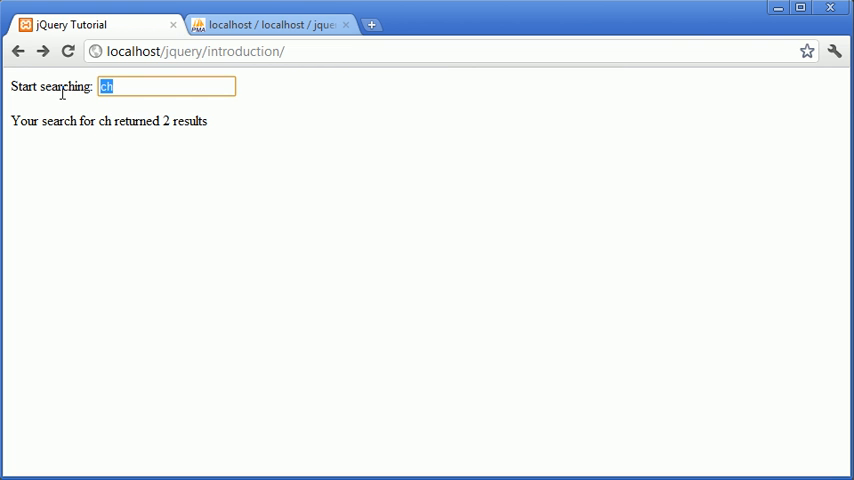
Search london then l, checking '1 result' singular and '6 results' plural counts
type("london")
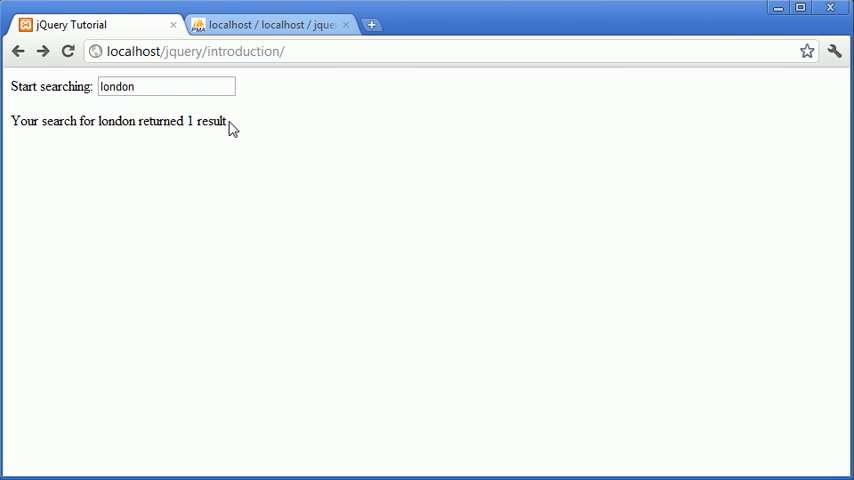
key("Backspace")
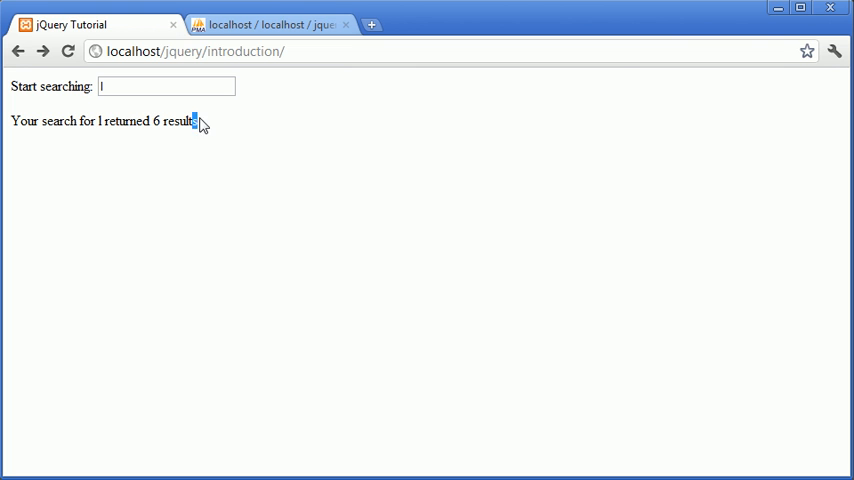
left_click(166, 86)
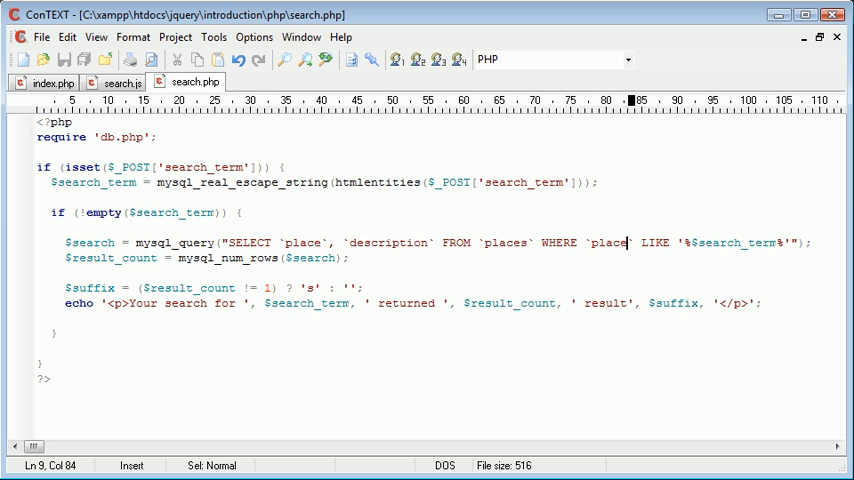
Add <strong> tags around $search_term and $result_count in the message
left_click(245, 303)
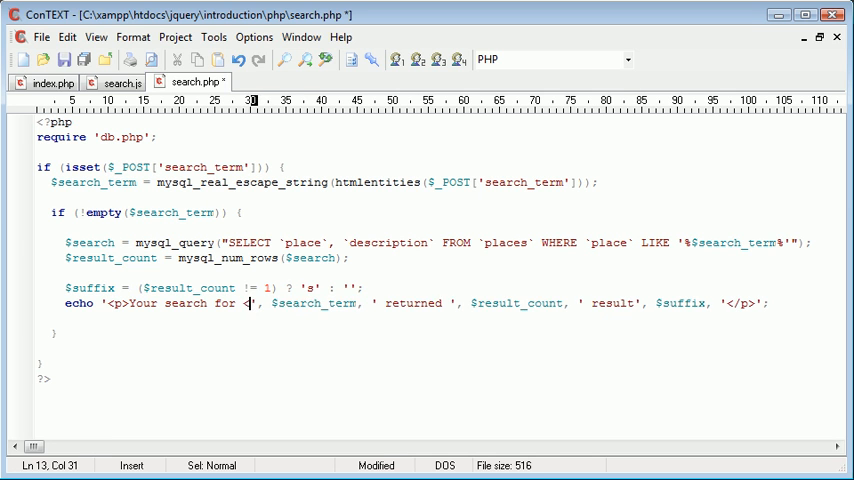
type("strong>")
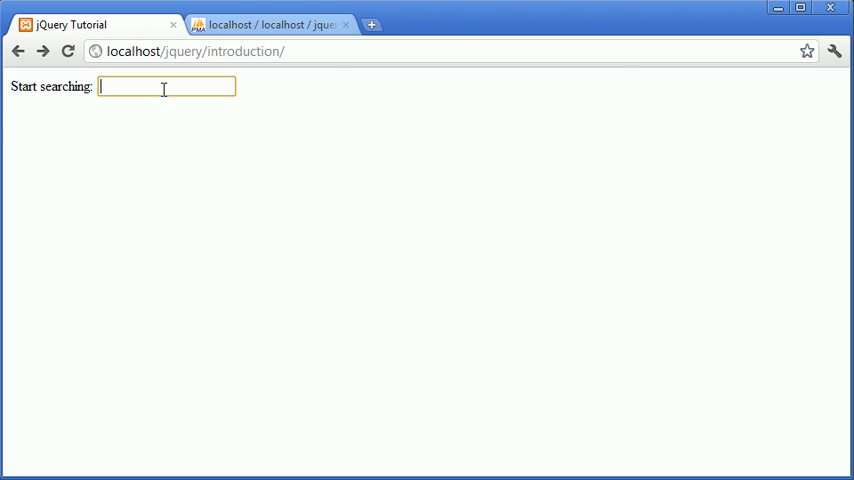
Search london to confirm the term and count now show in bold
type("london")
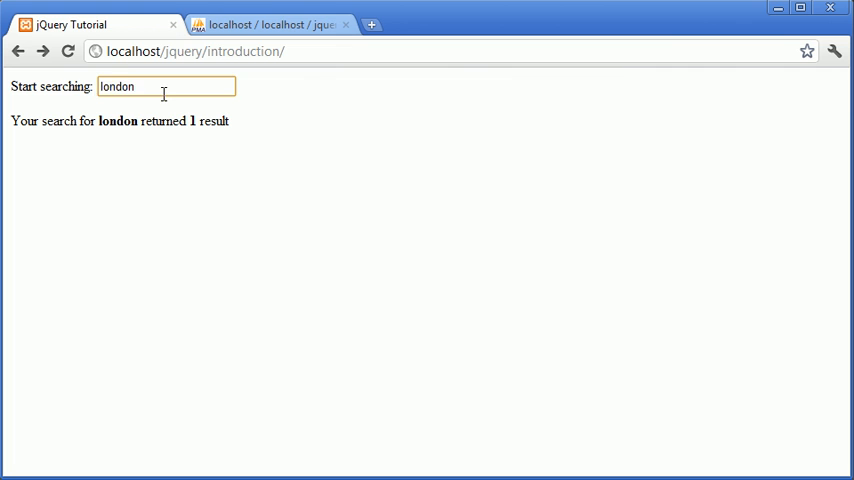
triple_click(166, 86)
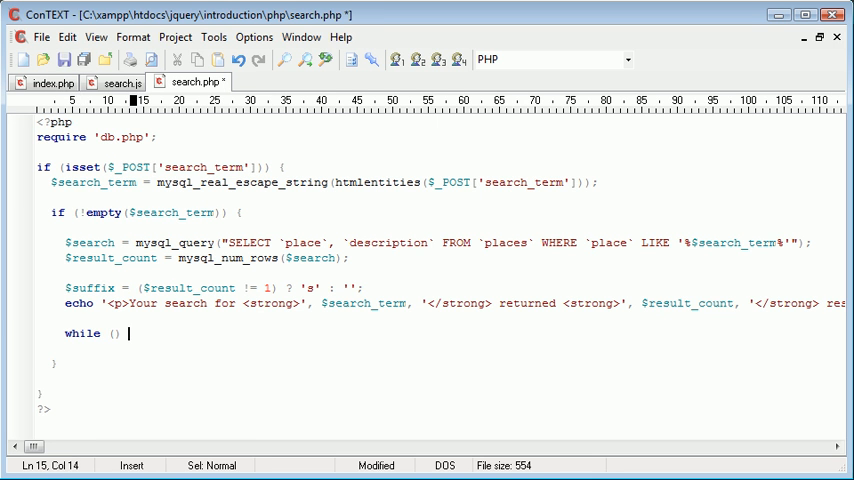
Write a while loop assigning mysql_fetch_assoc($search) to $results_row, with an echo inside, and save
type("{")
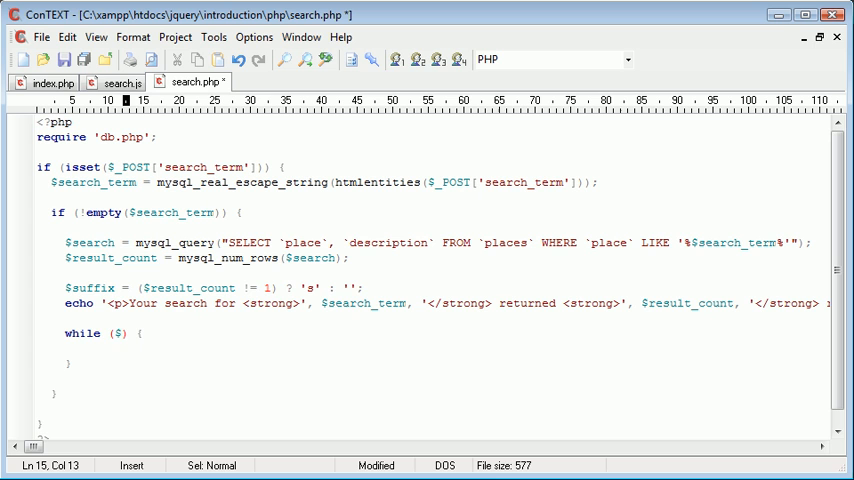
type("results")
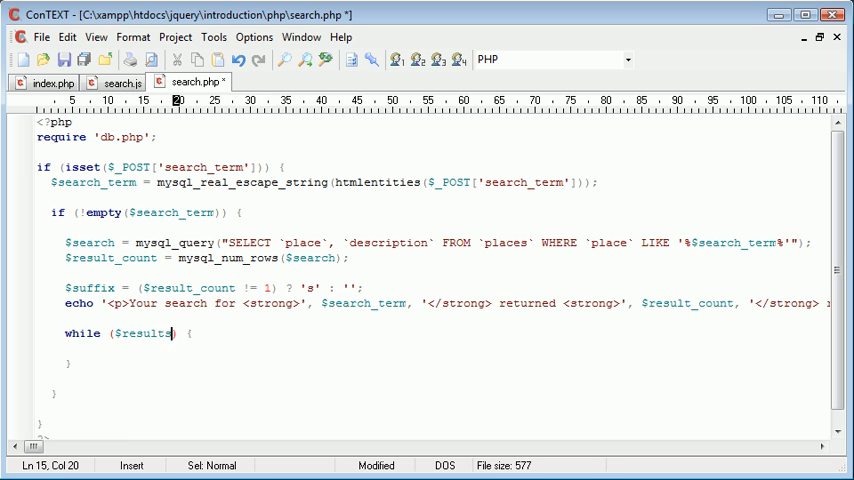
type("_row")
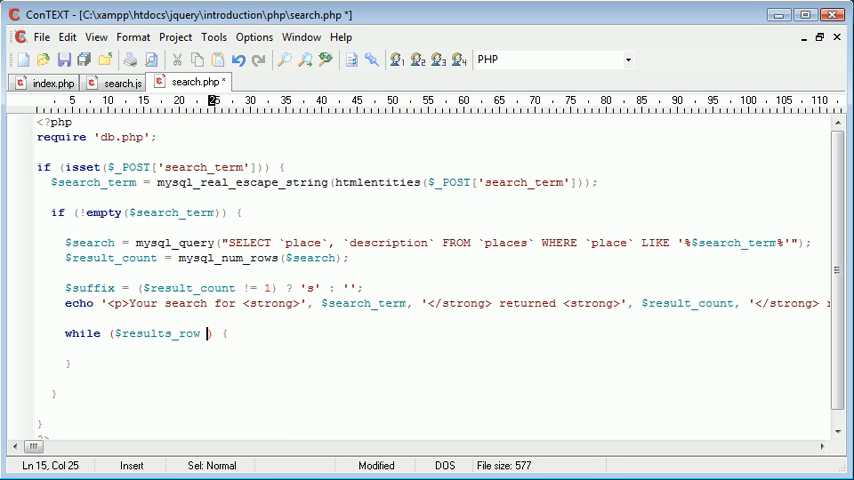
type("= mysql_fetch_")
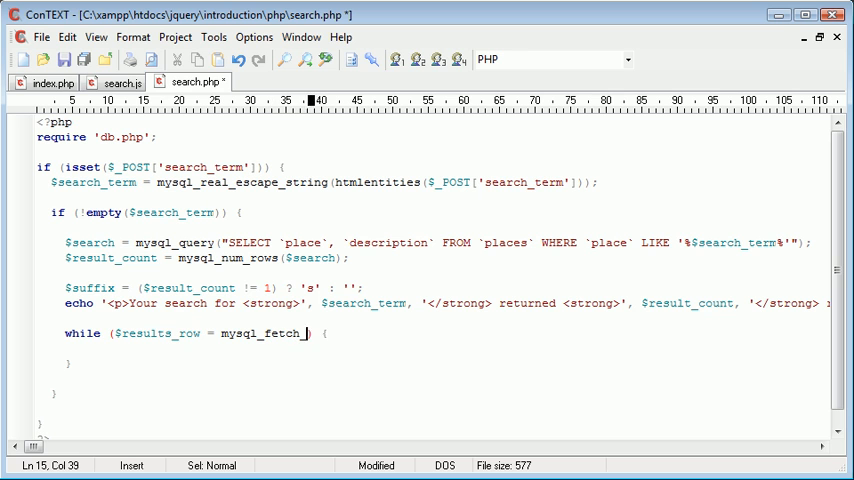
type("assoc($")
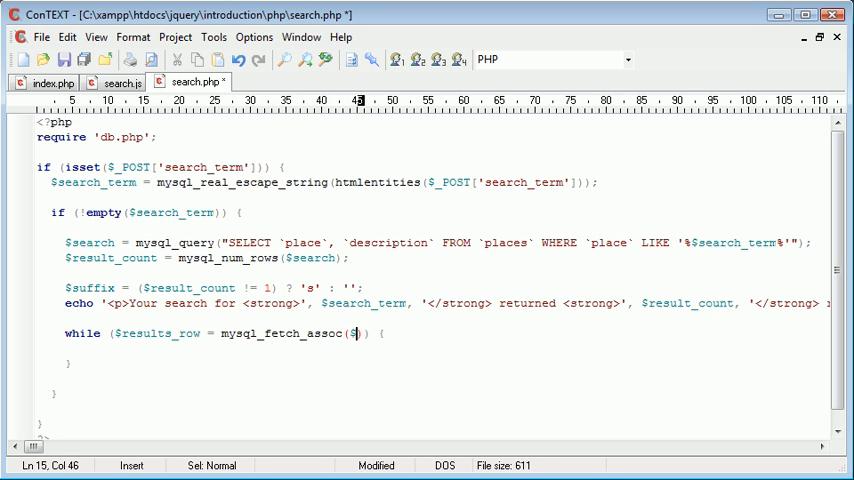
type("search")
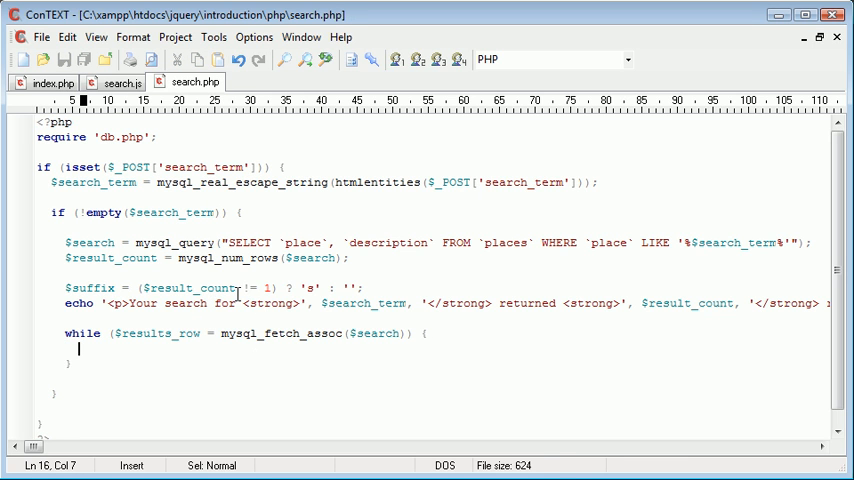
mouse_move(240, 343)
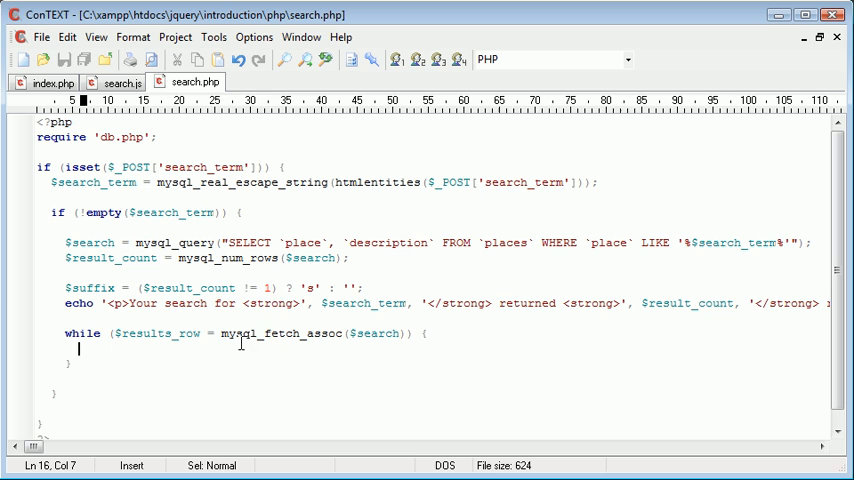
mouse_move(284, 373)
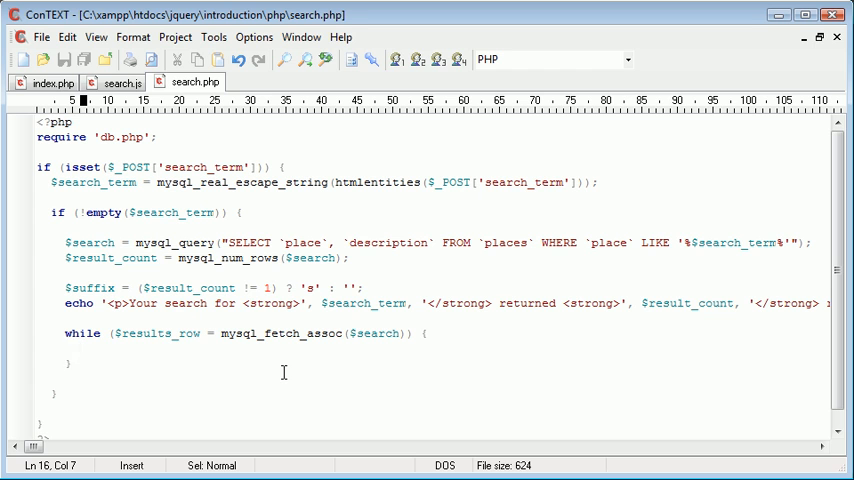
type("echo")
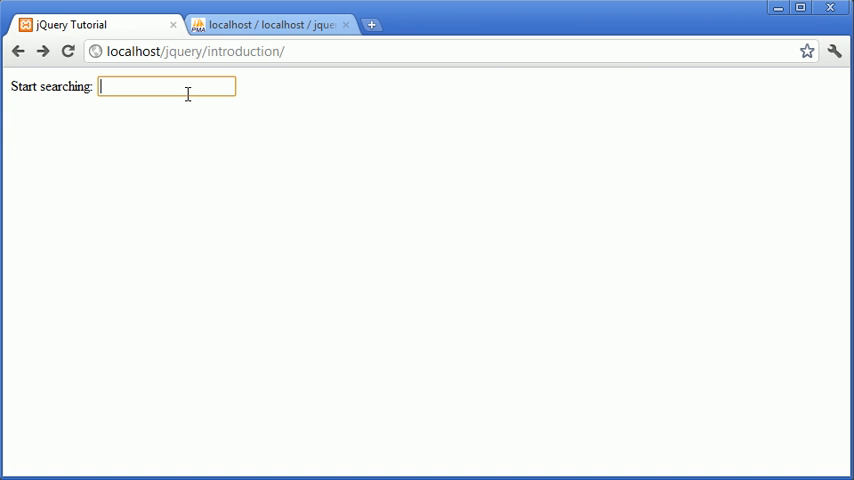
Search for london and then l, seeing six placeholder 'result' lines, and select one placeholder word
type("london")
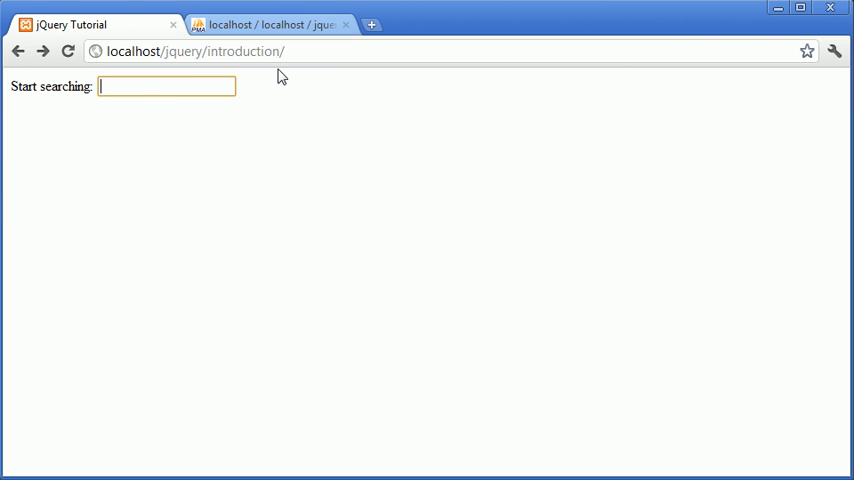
type("ch")
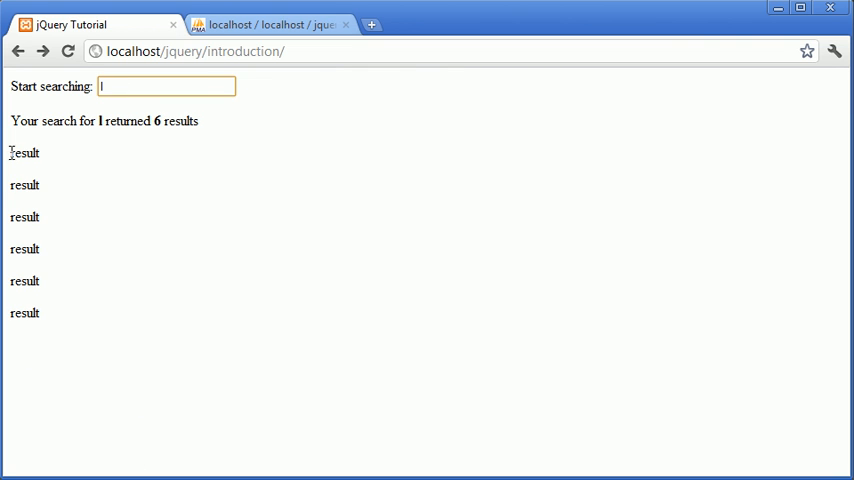
double_click(24, 184)
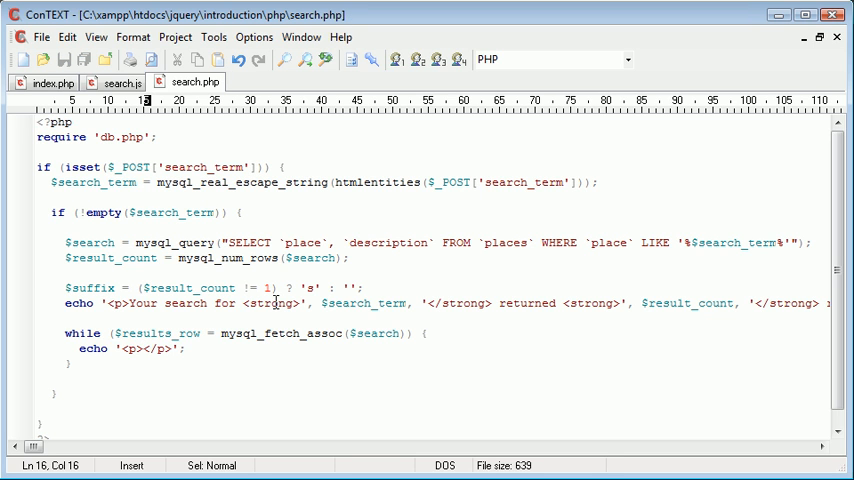
Change the loop echo to '<p><strong>', $results_row[''], '</strong></p>' and save
type("<strong>")
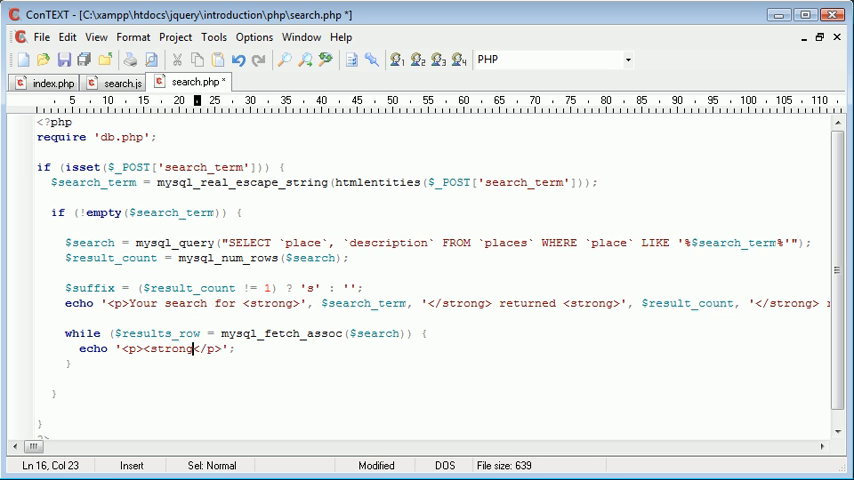
type("</strong>")
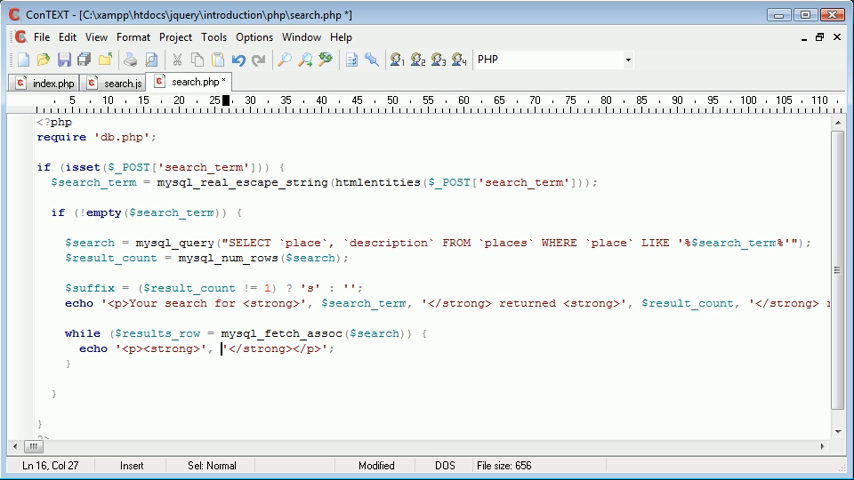
type("$,")
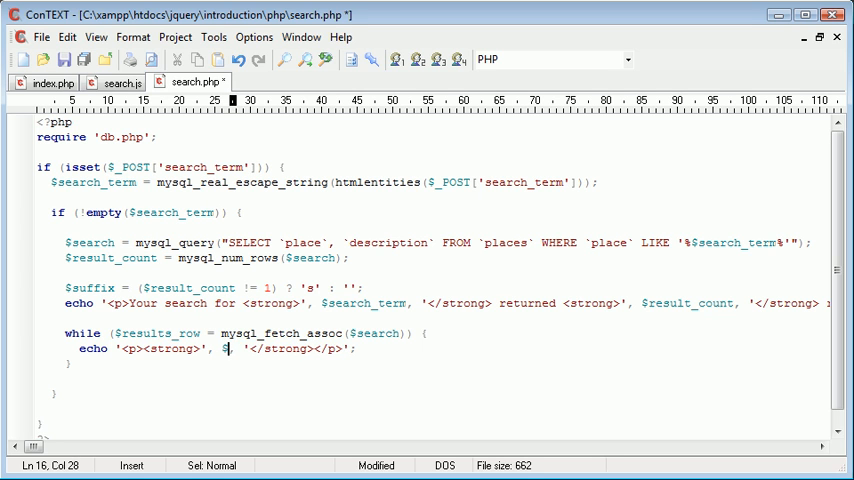
type("results_row[")
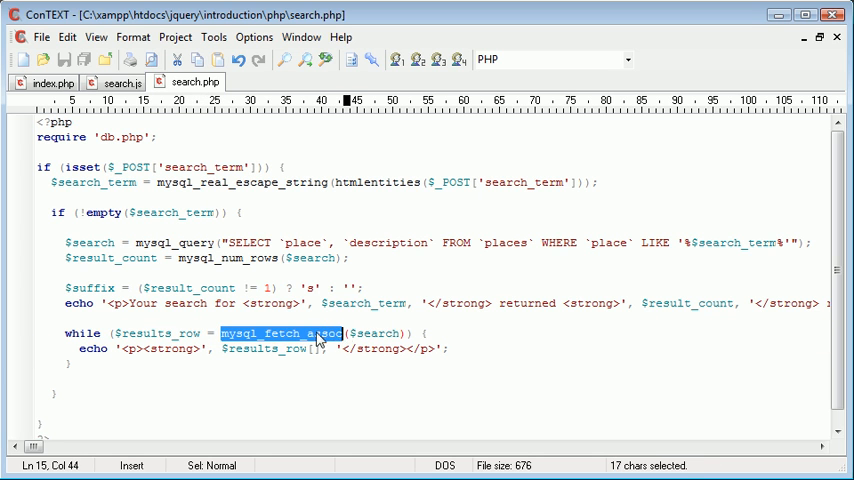
left_click(311, 348)
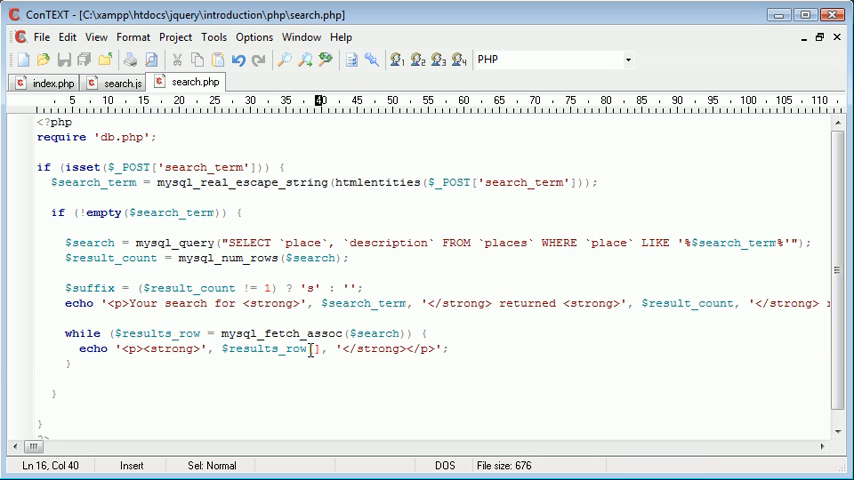
type("'")
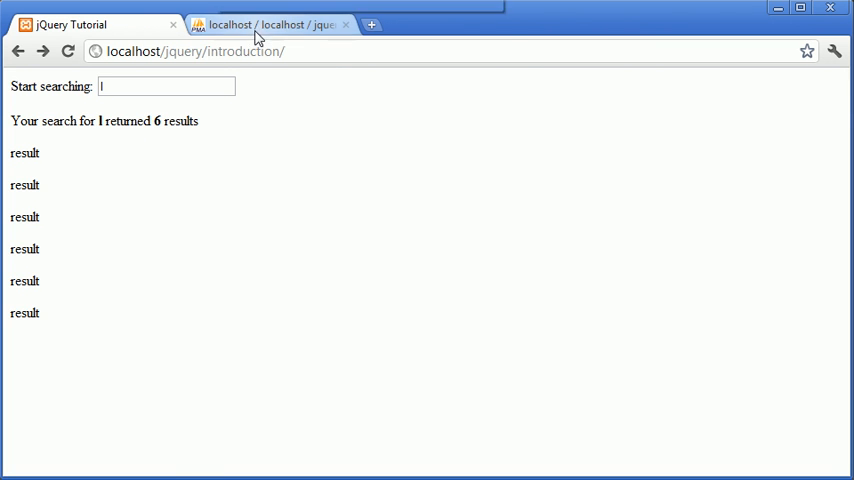
Check the places table's place and description columns in phpMyAdmin, then return to the search page
left_click(270, 24)
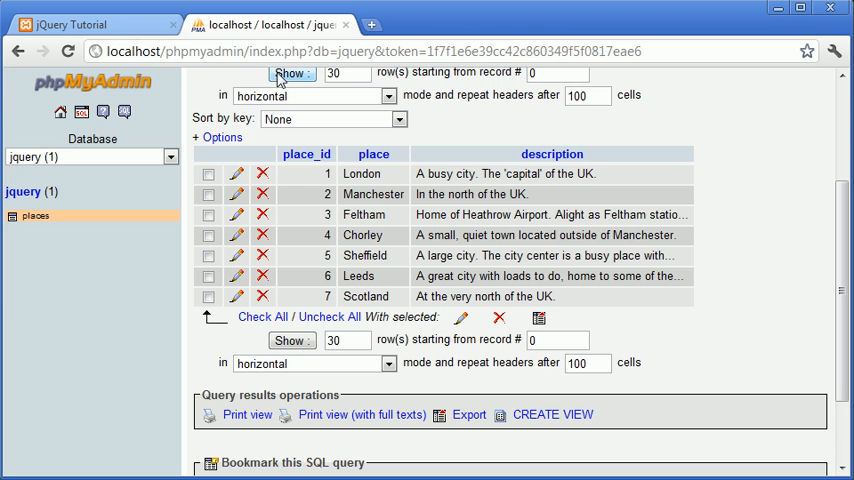
left_click(90, 24)
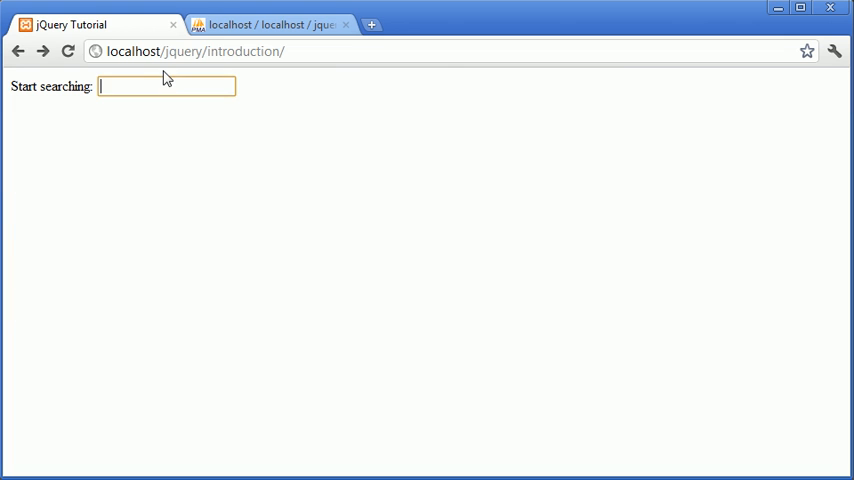
Search for london to see the bold London result, then l to see six bold place names
type("london")
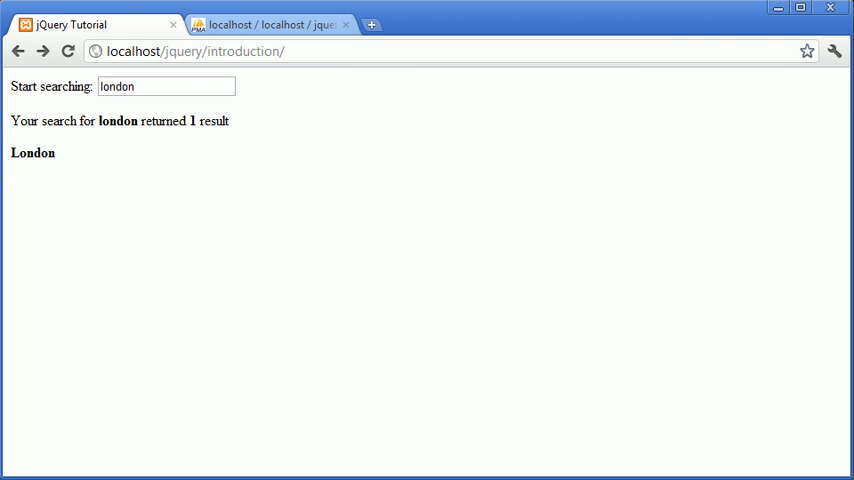
mouse_move(10, 162)
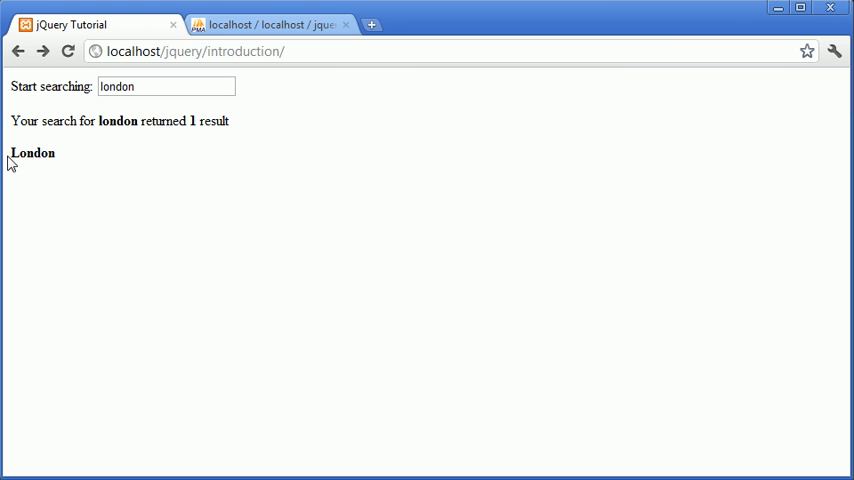
triple_click(166, 86)
type("l")
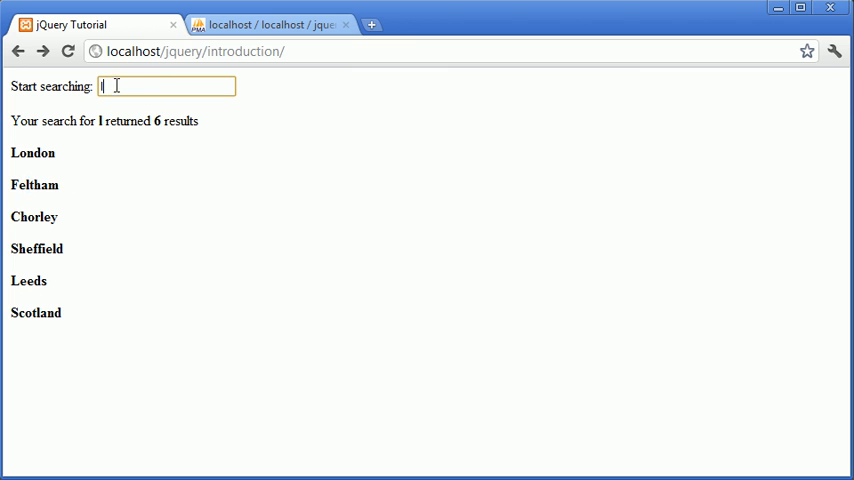
type("ch")
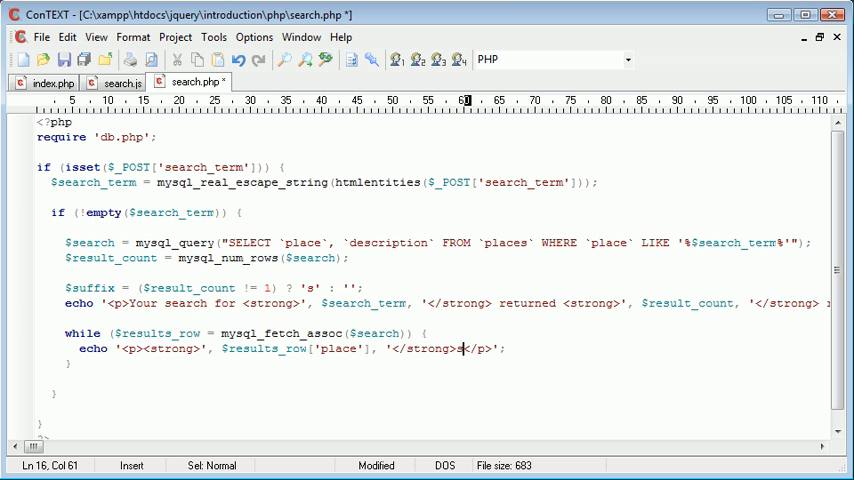
Add <br /> after </strong>, then a comma and the start of another $results_row value before '</p>'
type("<br />")
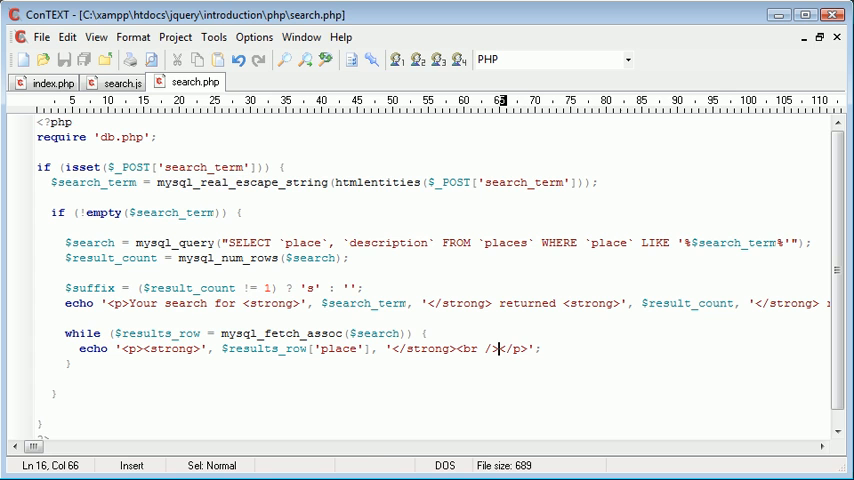
type(",'")
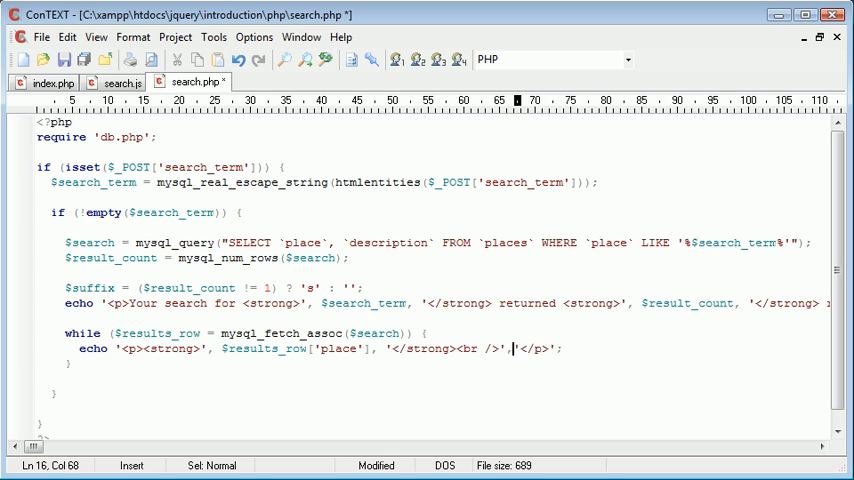
type("$resu")
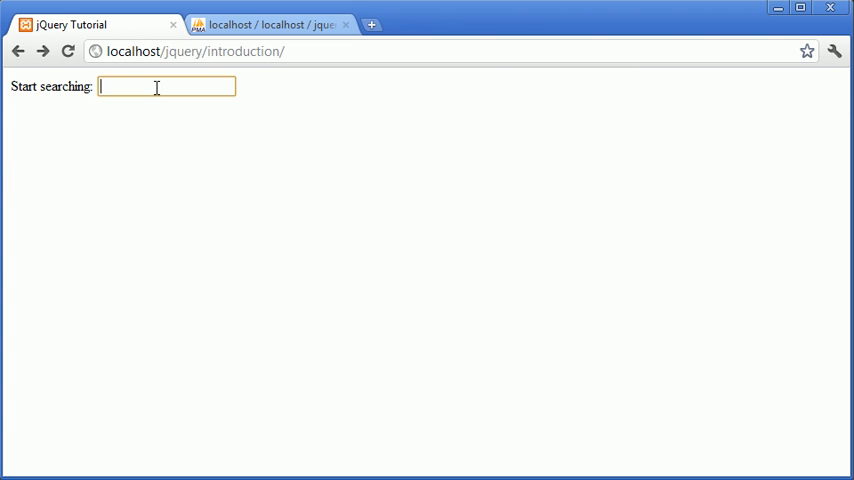
Search for london again to check the updated output with the description line
type("london")
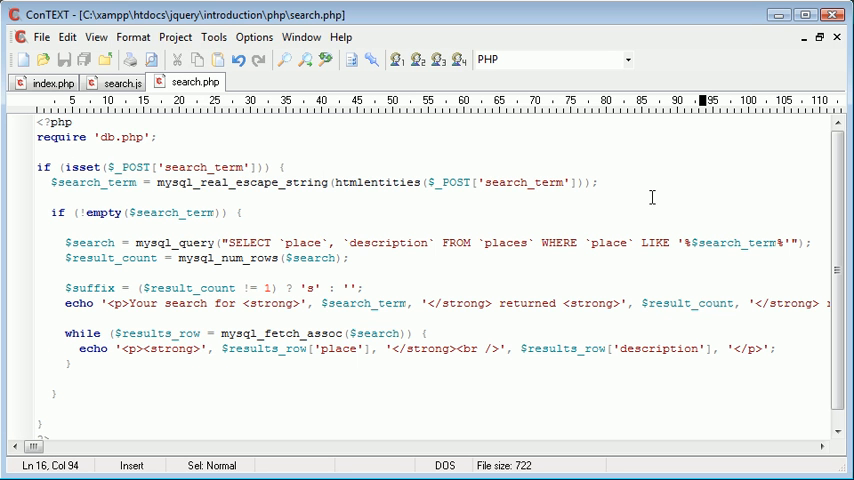
mouse_move(118, 82)
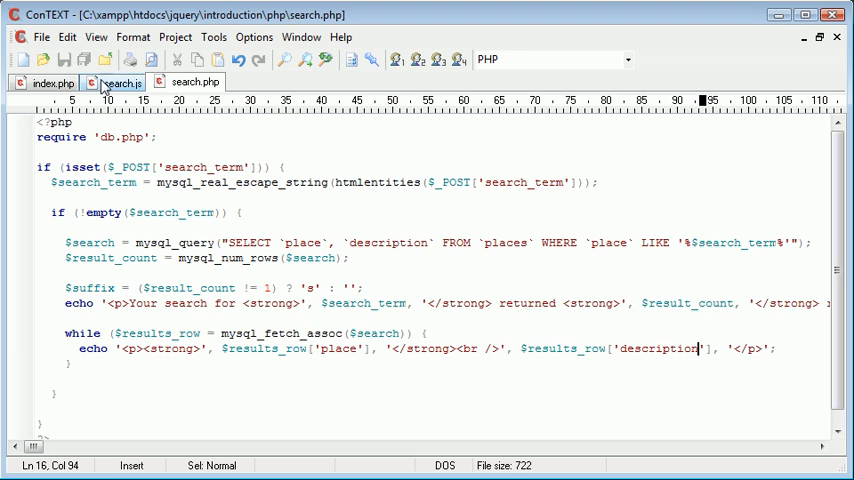
Review search.js, highlighting the search term var line and the $('#search_results').html(data) line
left_click(120, 82)
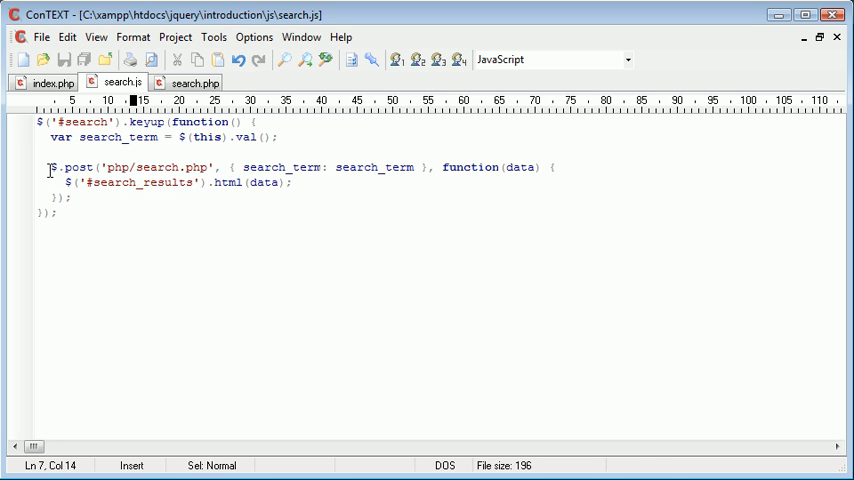
double_click(146, 121)
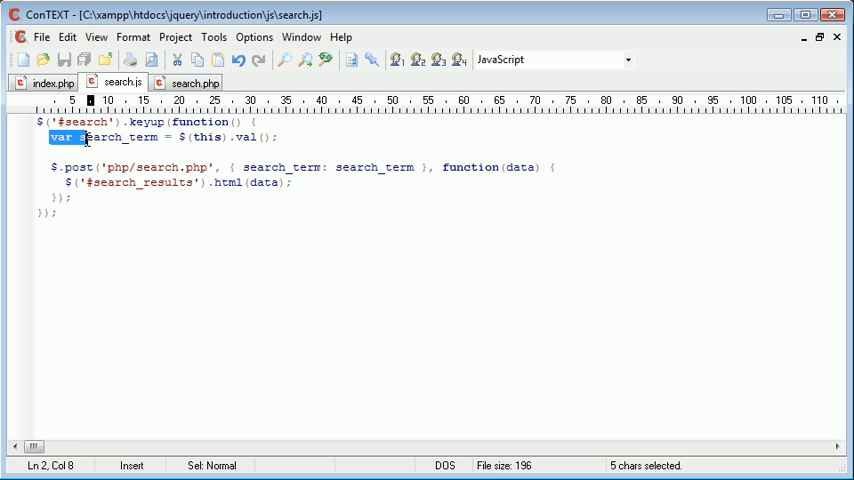
left_click(85, 198)
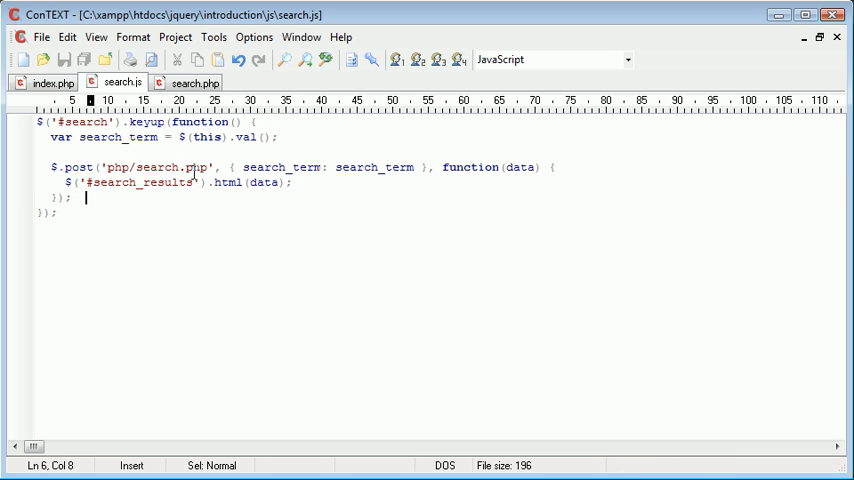
left_click_drag(62, 182, 285, 182)
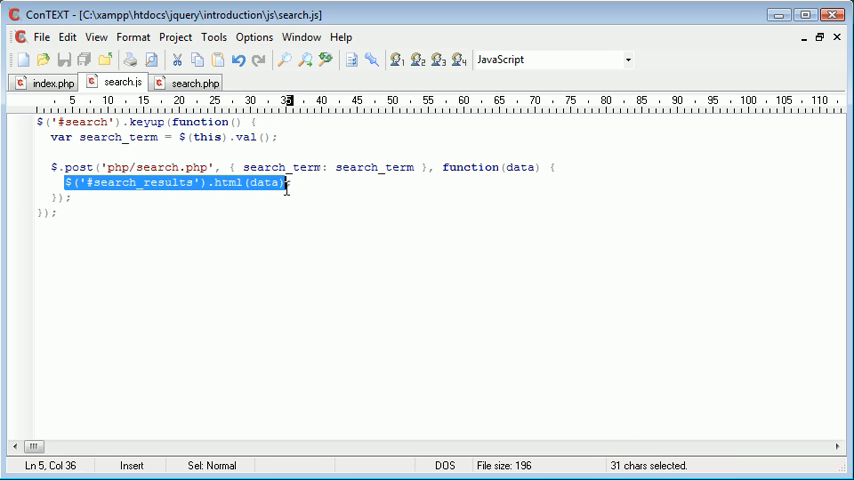
left_click(175, 183)
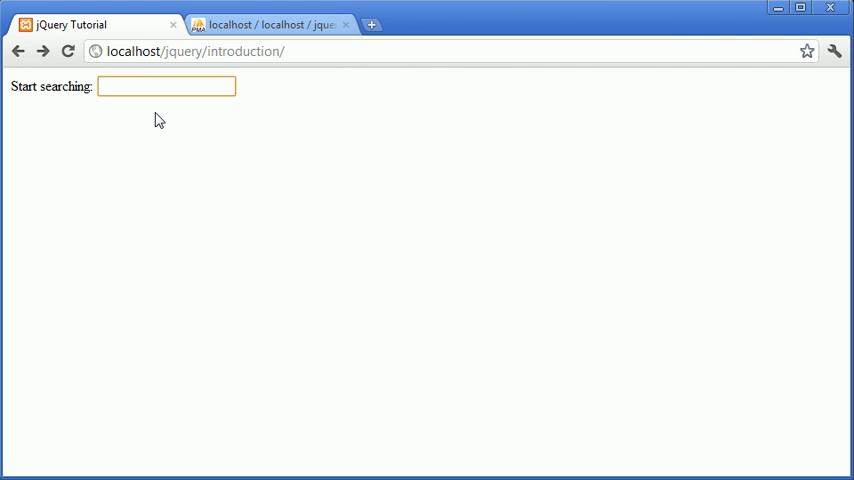
left_click(166, 86)
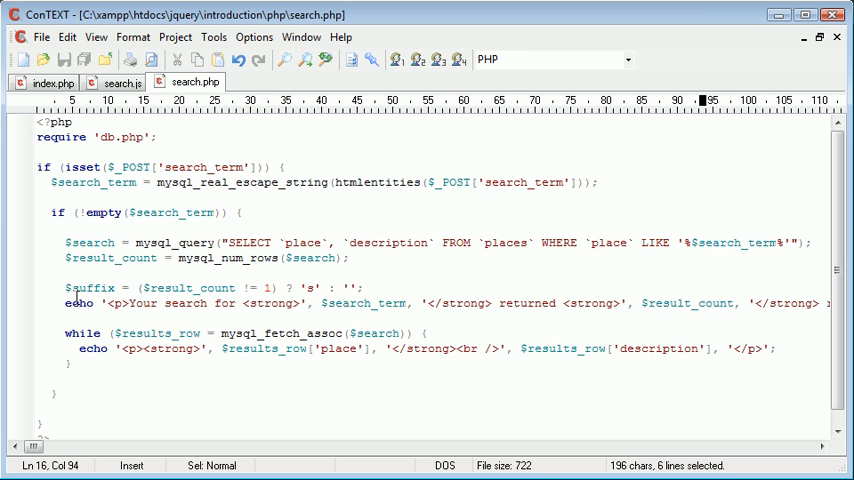
Look over search.php and search.js once more, ending on the index.php markup
left_click(72, 393)
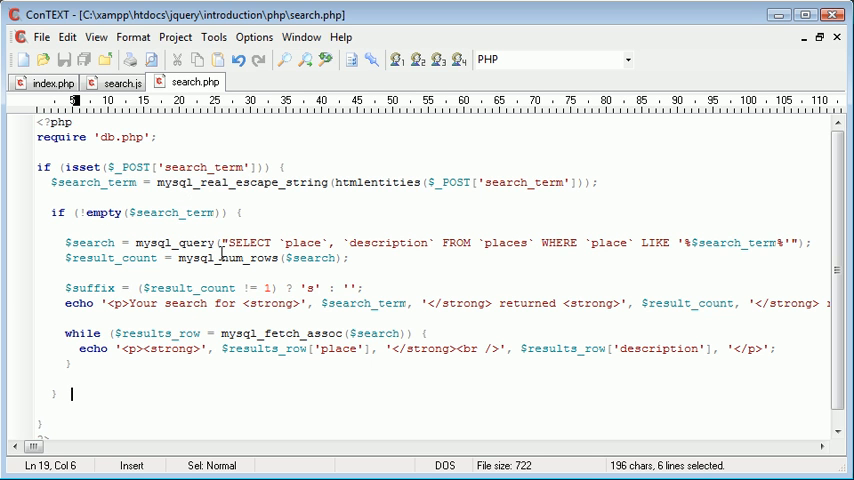
left_click(120, 82)
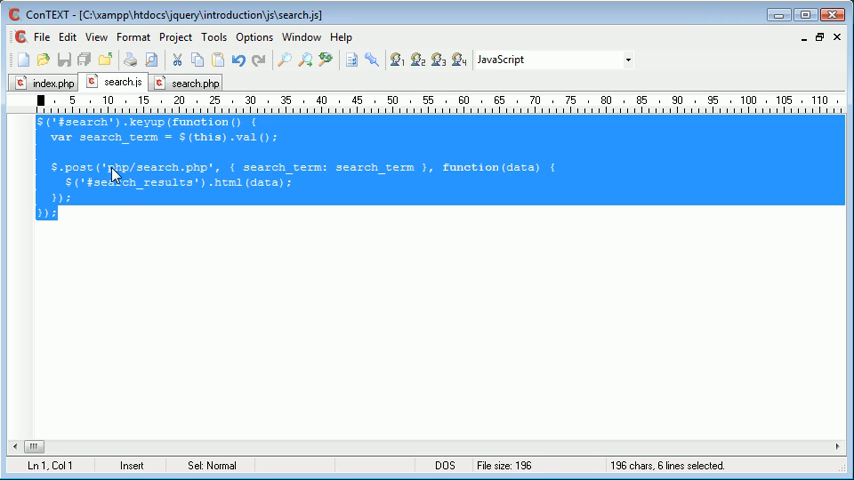
left_click(52, 82)
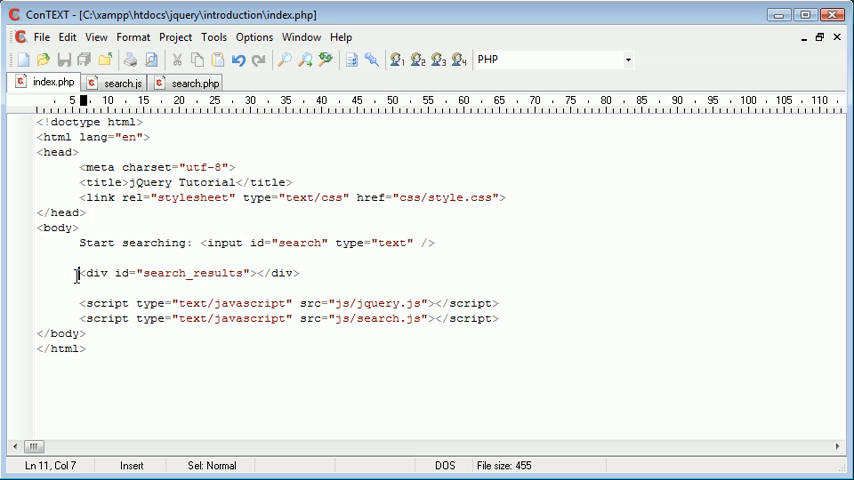